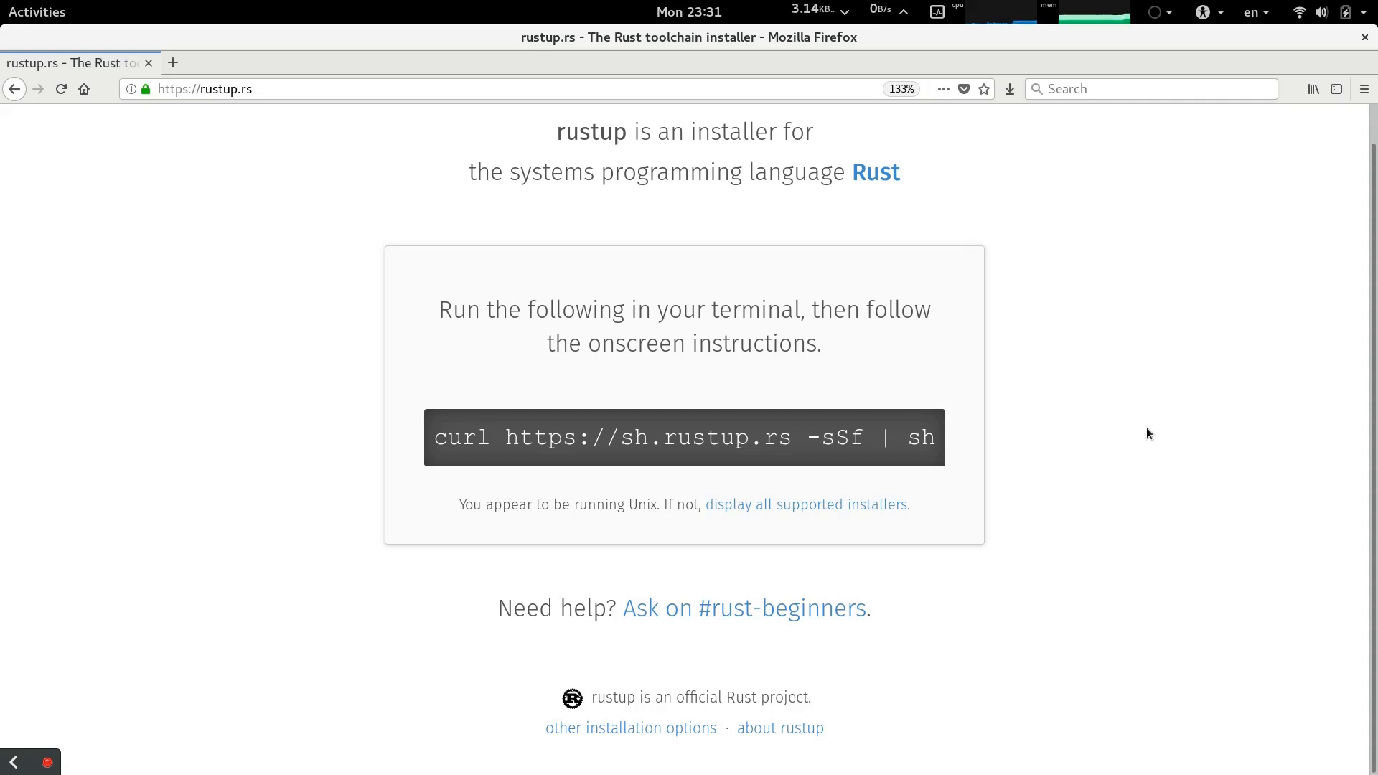
- Switch from the rustup.rs page in Firefox to the terminal in /tmp/rustcast
{"action": "left_click", "coordinate": [235, 89]}
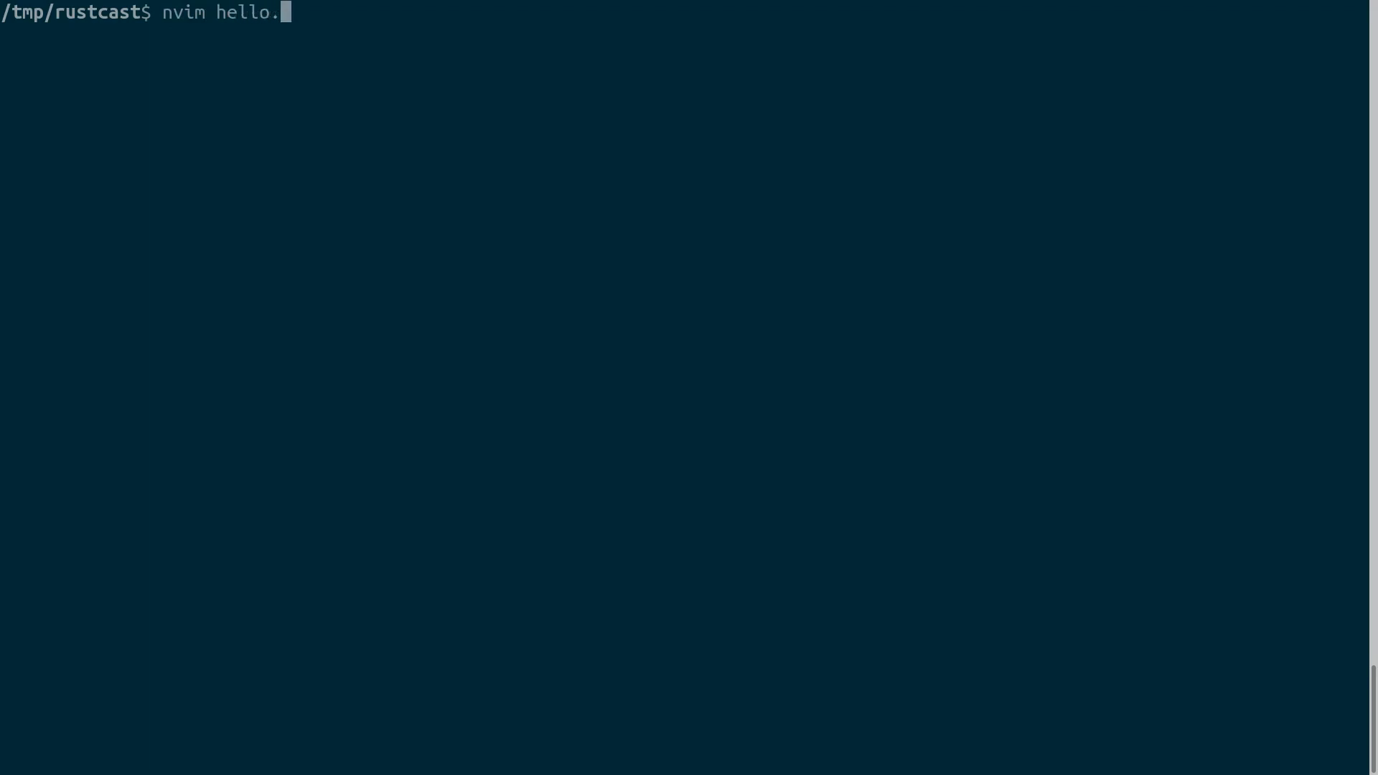
- Open hello.rs in Neovim and start a fn main() { block
{"action": "type", "text": "rs"}
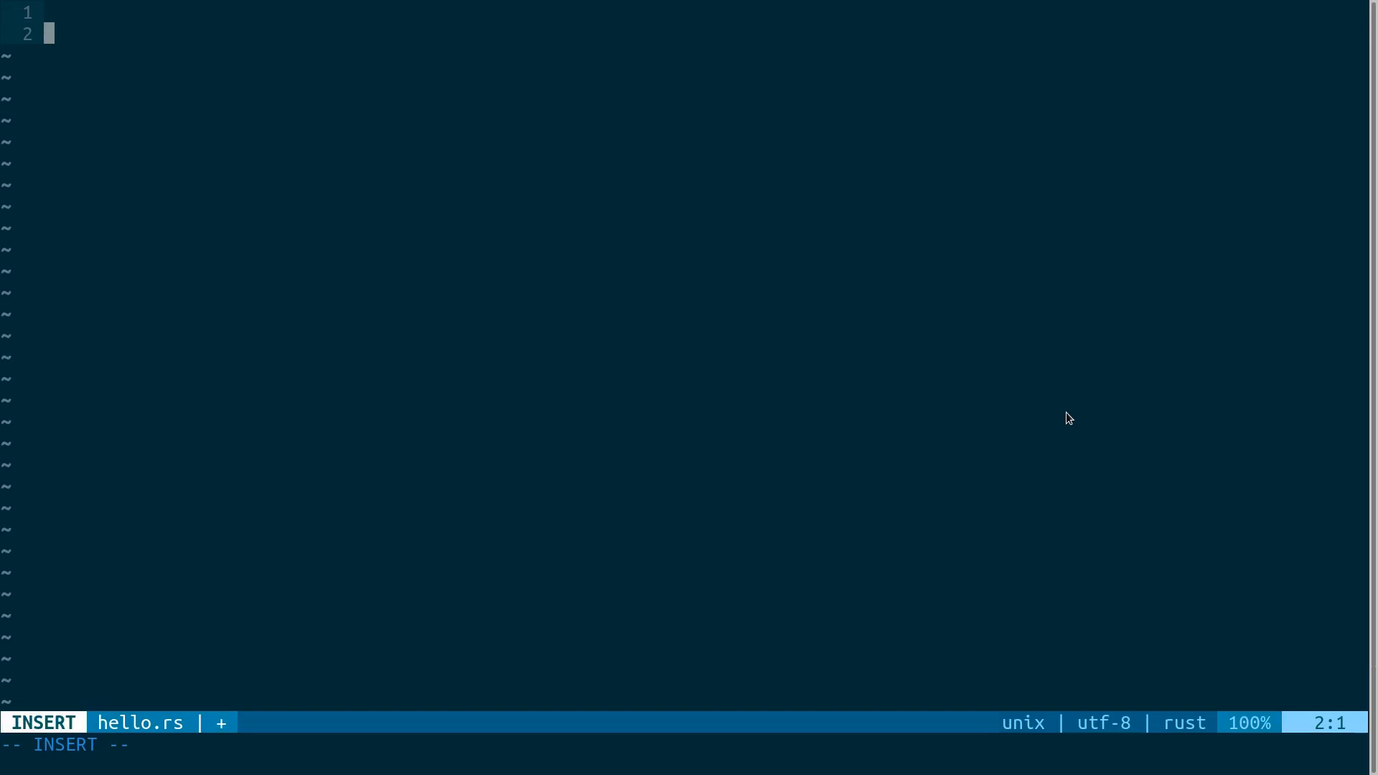
{"action": "type", "text": "fn"}
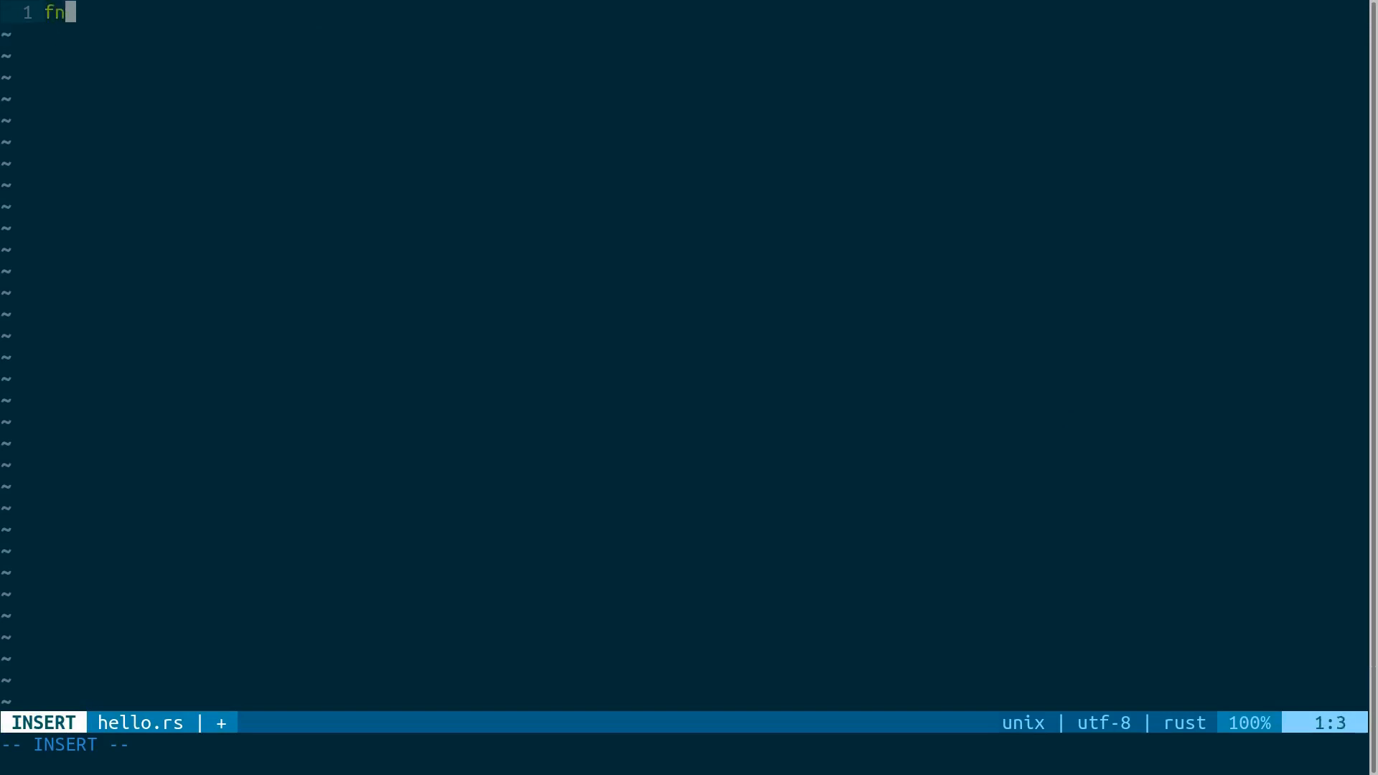
{"action": "type", "text": "main() {"}
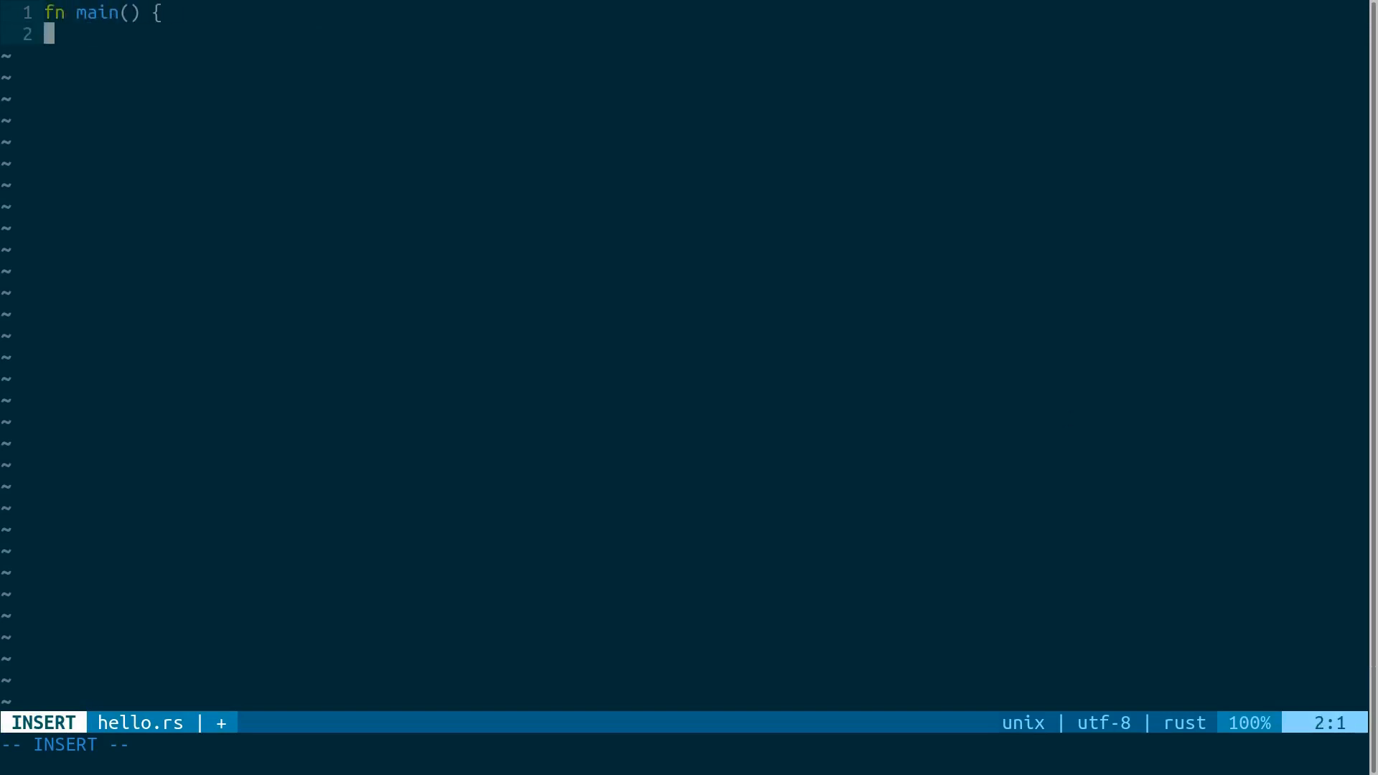
{"action": "key", "text": "Escape"}
{"action": "type", "text": "p"}
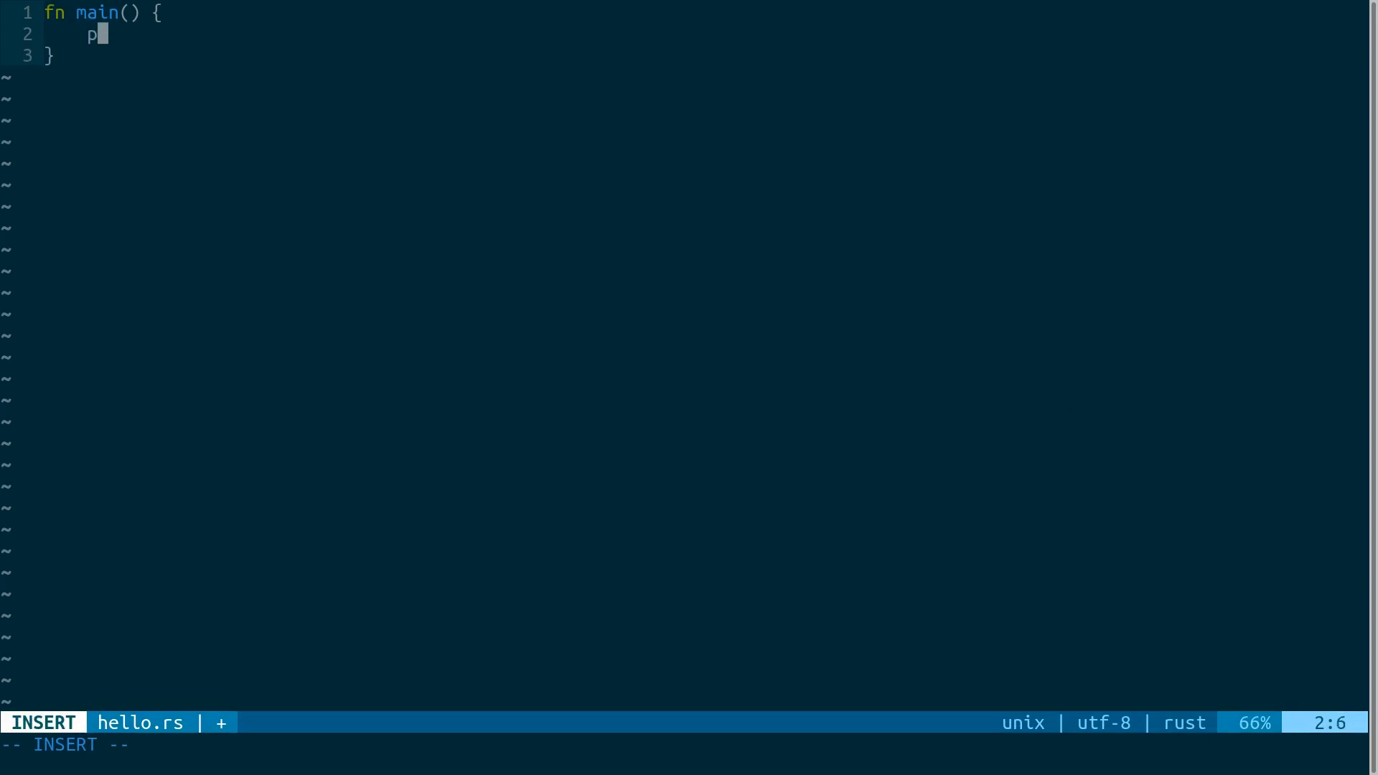
- Add println!("Hello, World") to main and start the :10Term terminal split command
{"action": "type", "text": "rintln!(\"Hel"}
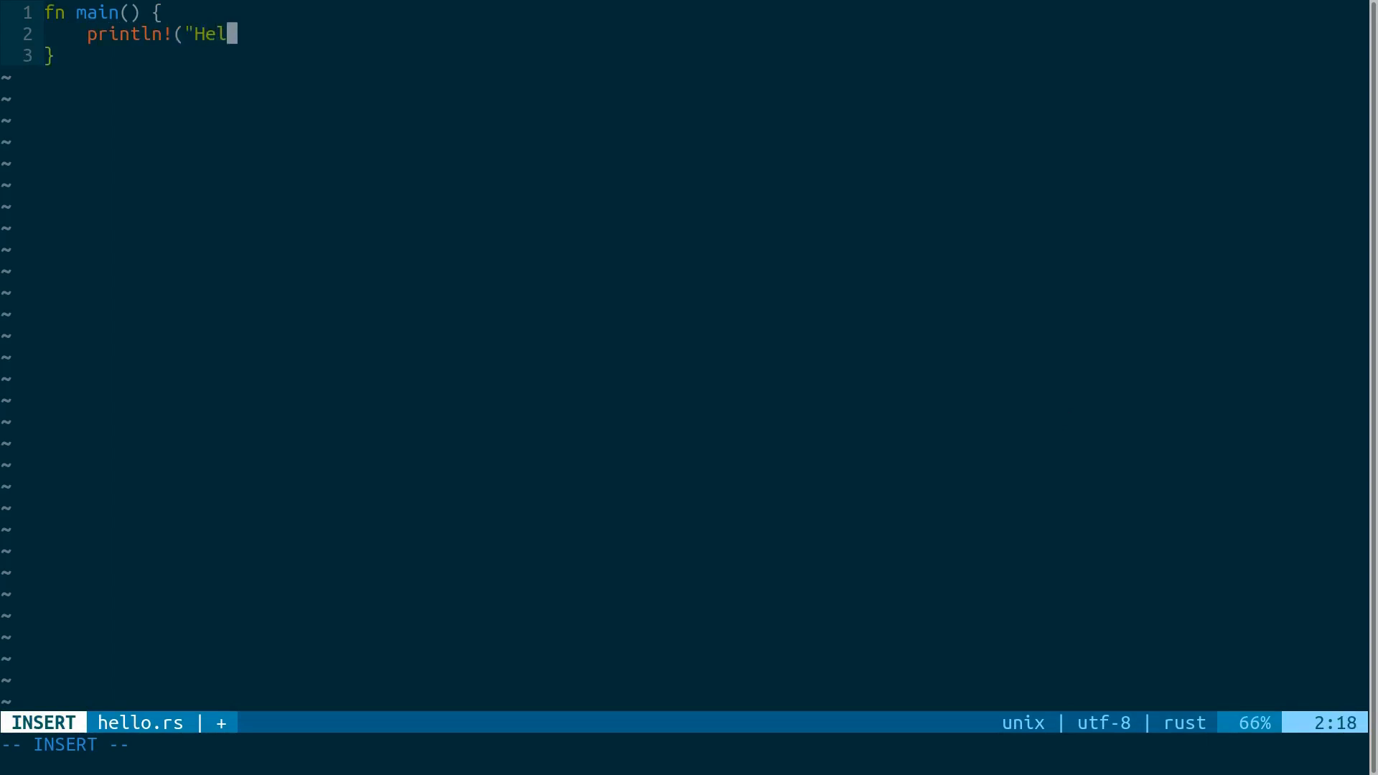
{"action": "type", "text": "lo, World\");"}
{"action": "left_click", "coordinate": [689, 745]}
{"action": "type", "text": ":"}
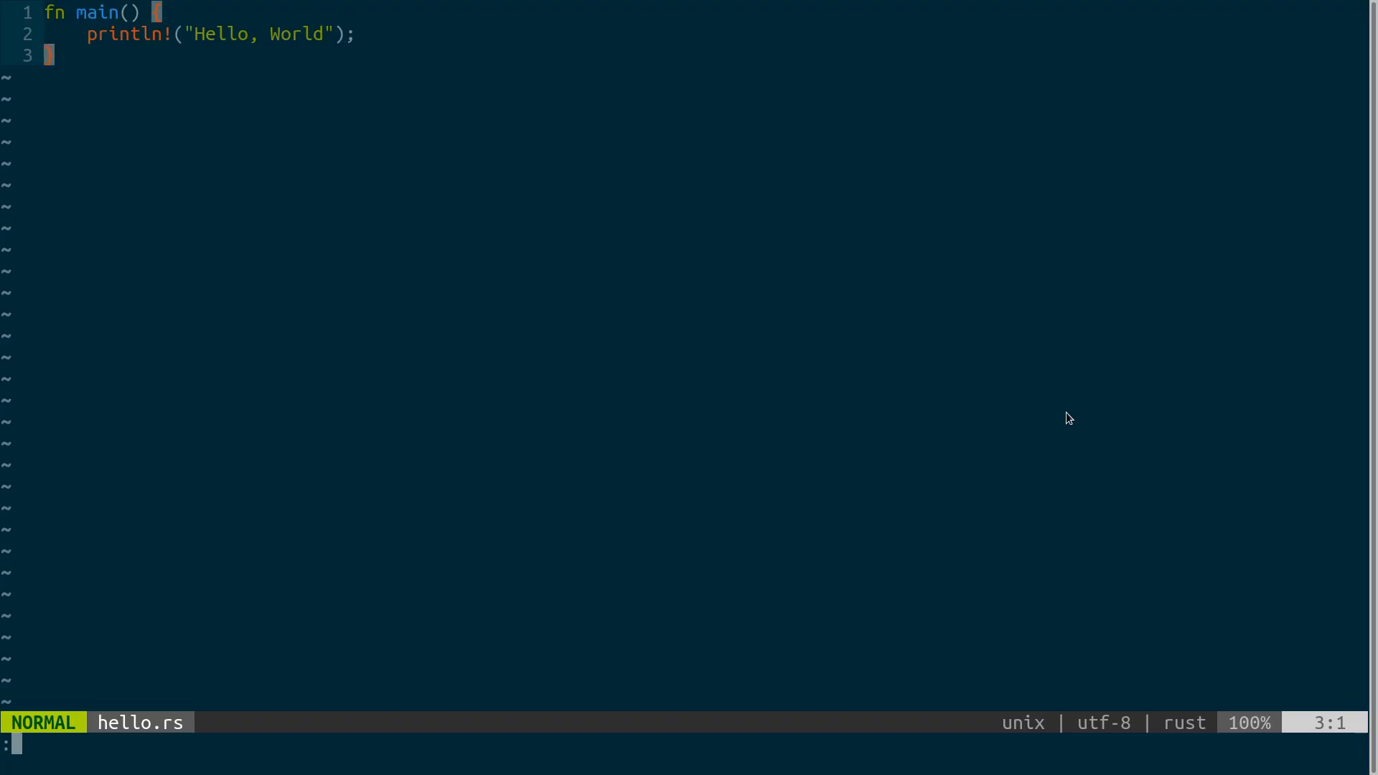
{"action": "type", "text": "10Term"}
{"action": "type", "text": "i"}
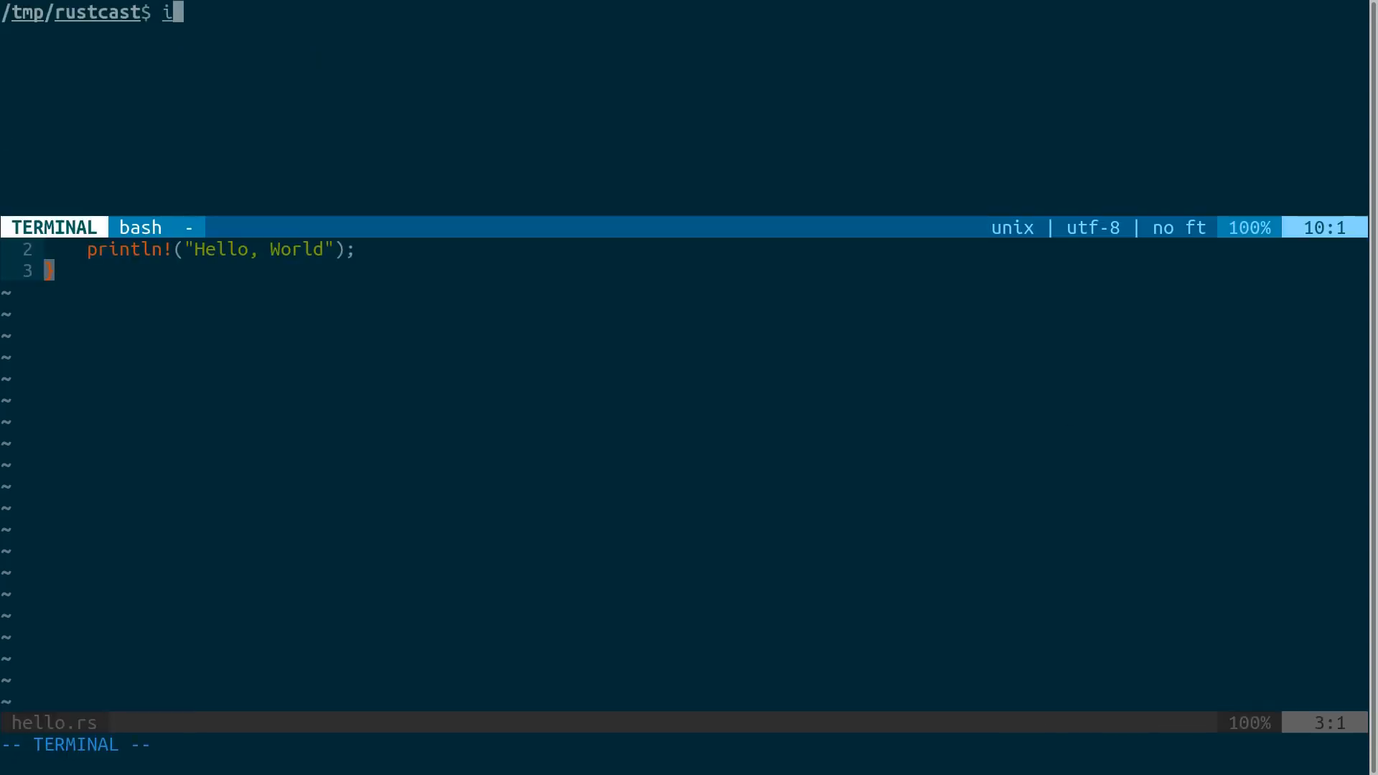
- Compile with rustc ./hello.rs and run ./hello, which prints Hello, World
{"action": "type", "text": "rustc ./"}
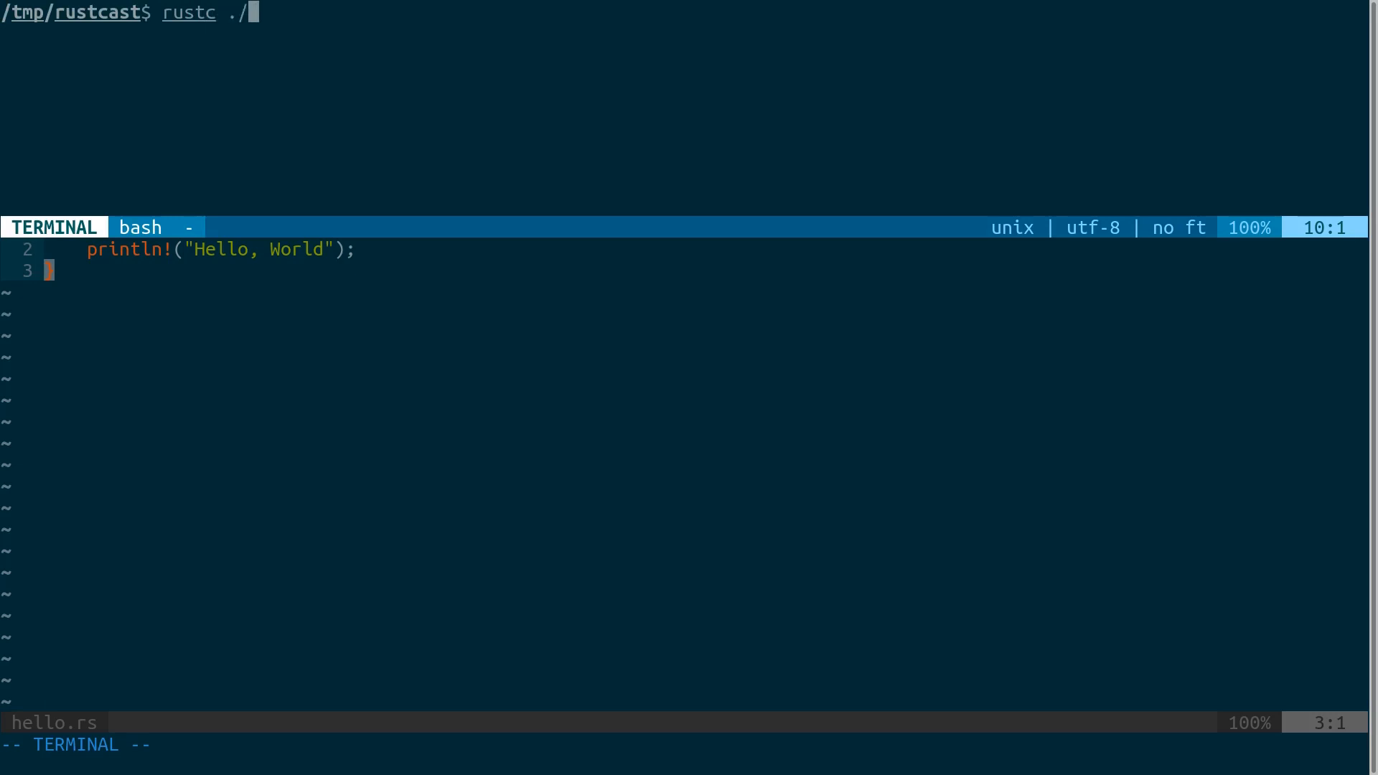
{"action": "type", "text": "hello.rs"}
{"action": "type", "text": "ls"}
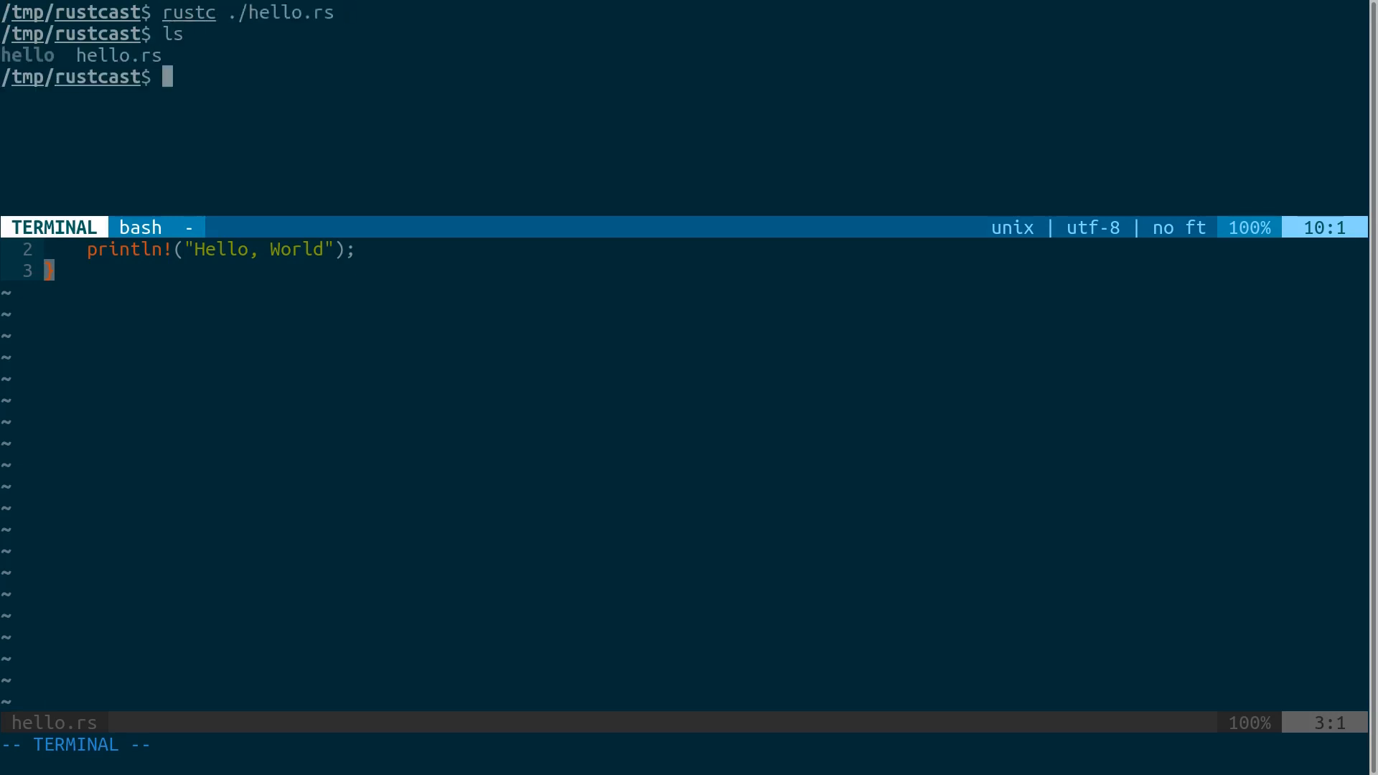
{"action": "type", "text": "./"}
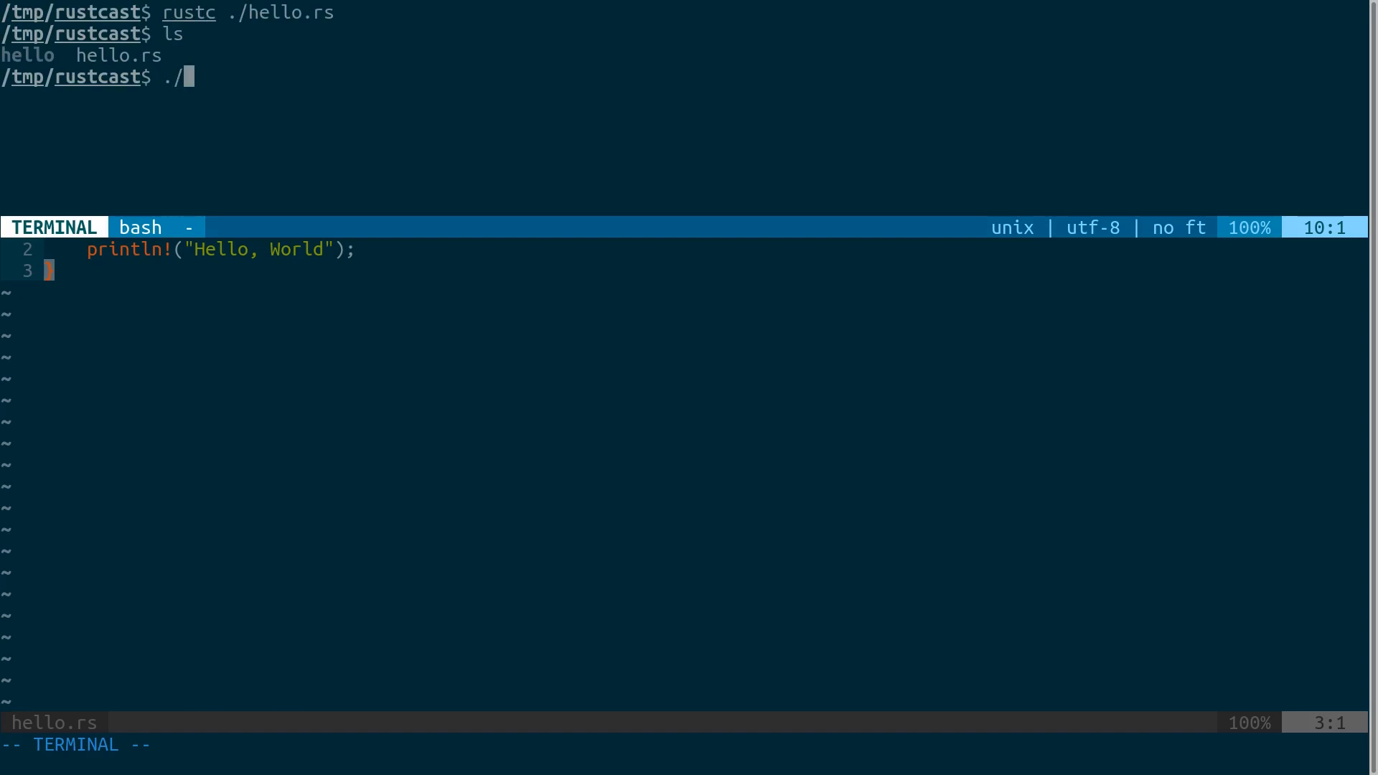
{"action": "type", "text": "hello"}
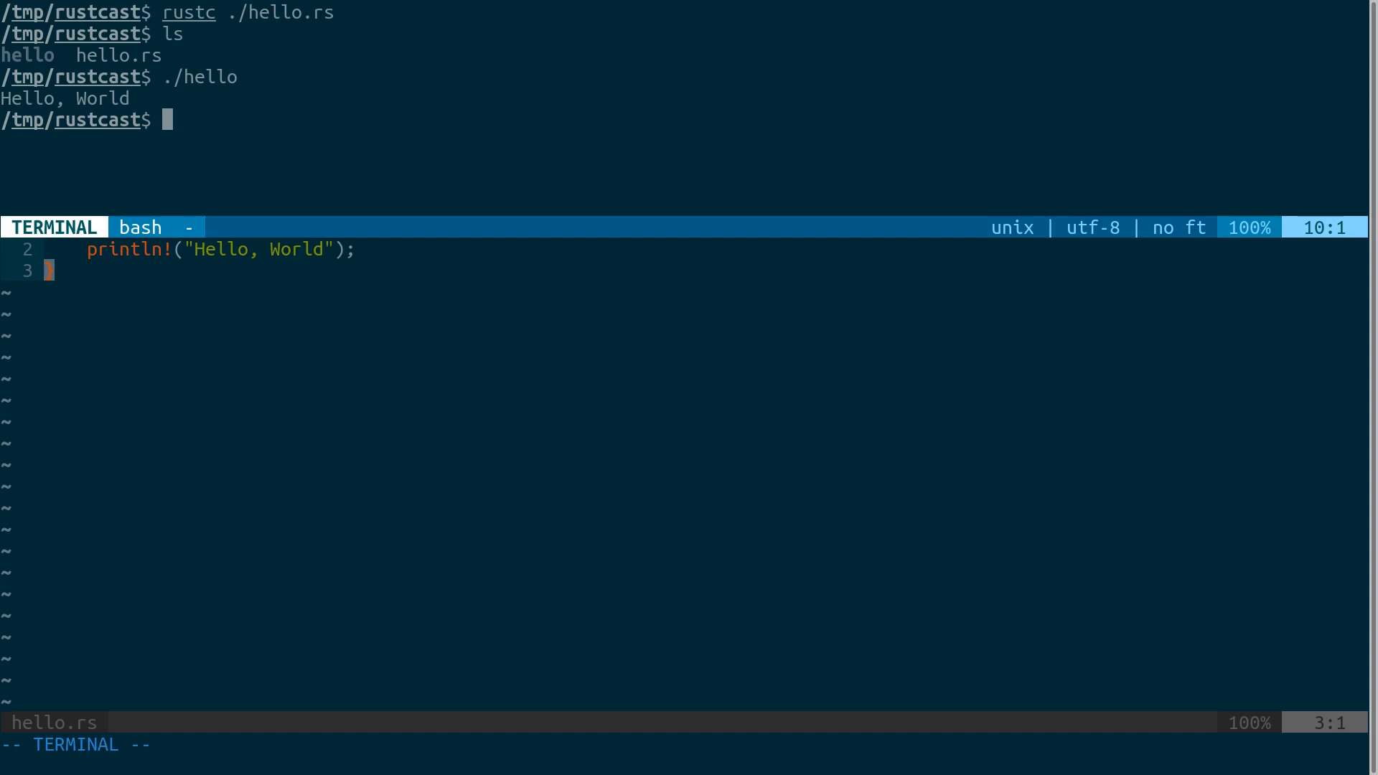
{"action": "type", "text": "j"}
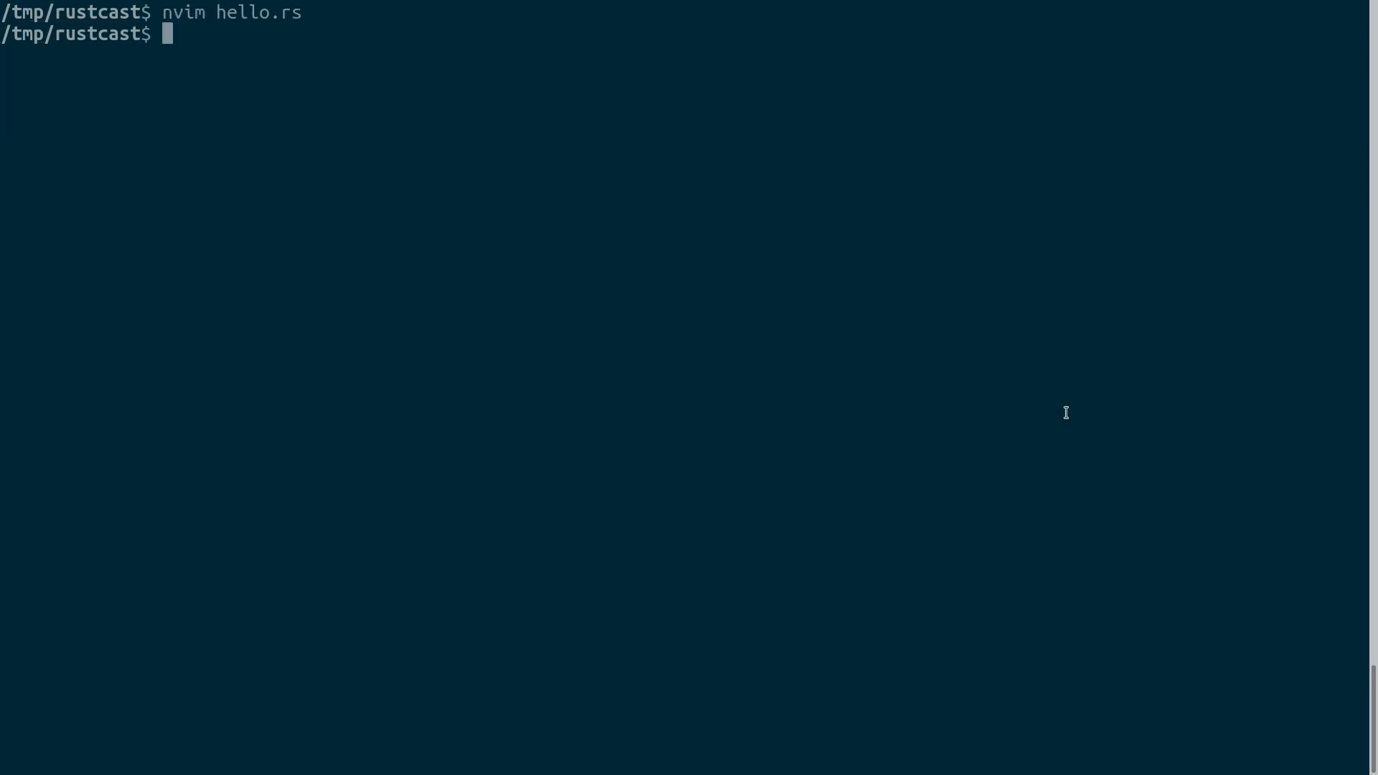
- Show cargo help and highlight the test and install commands in the list
{"action": "type", "text": "cargo he"}
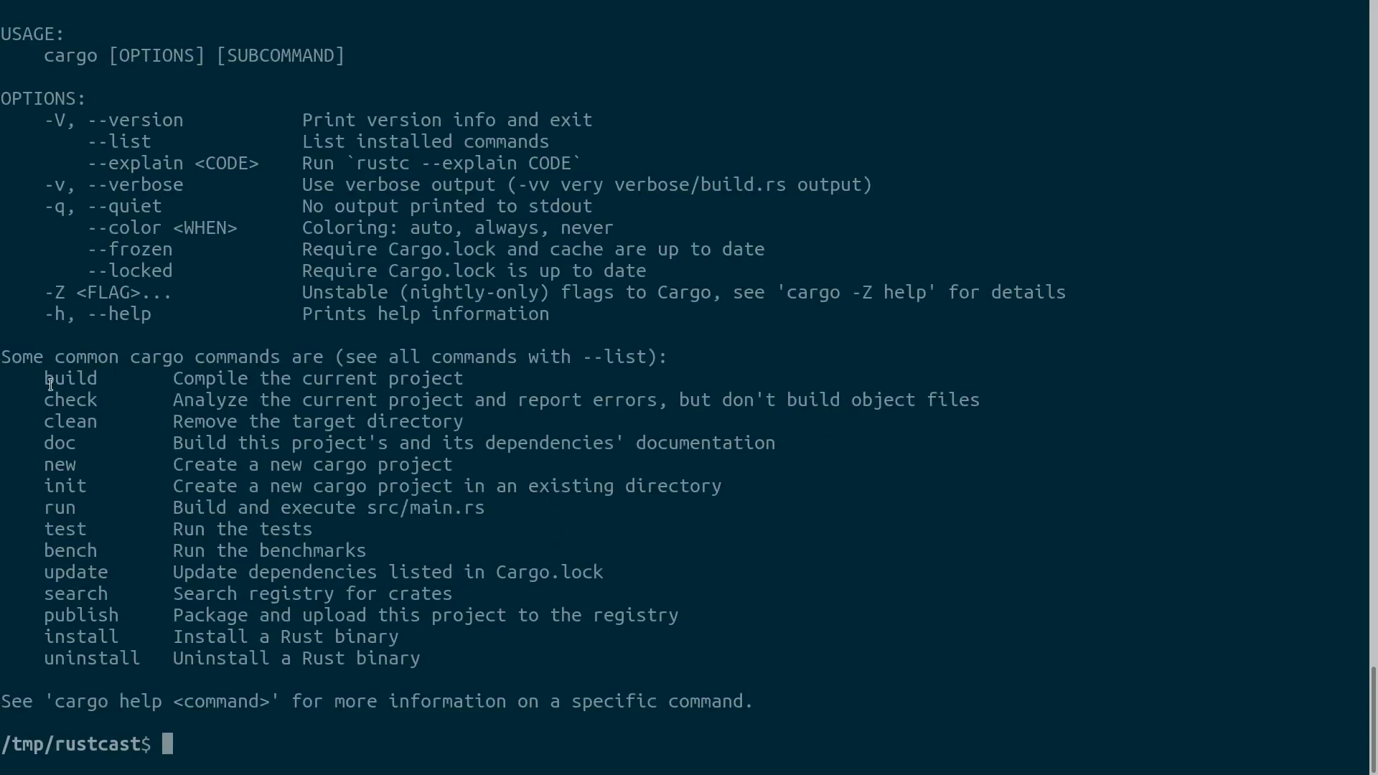
{"action": "mouse_move", "coordinate": [81, 401]}
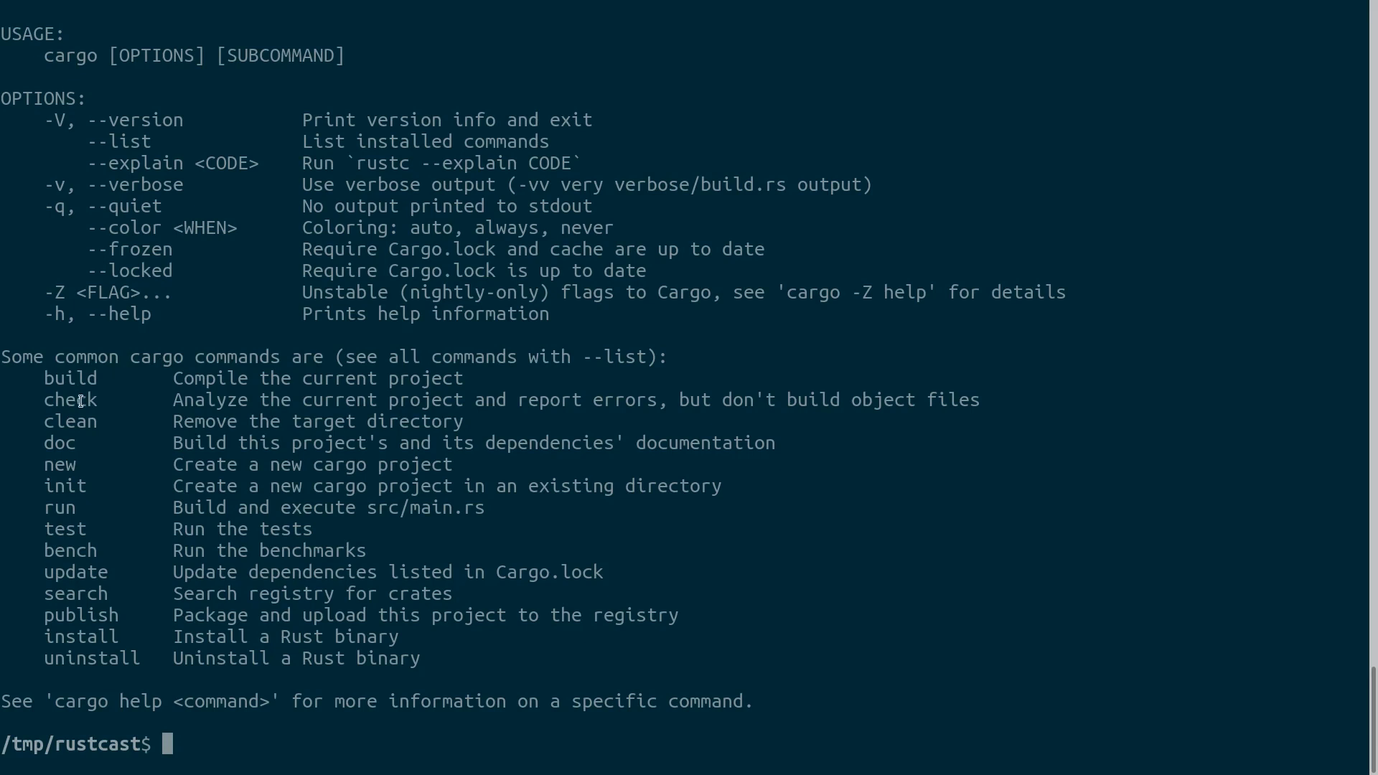
{"action": "mouse_move", "coordinate": [69, 442]}
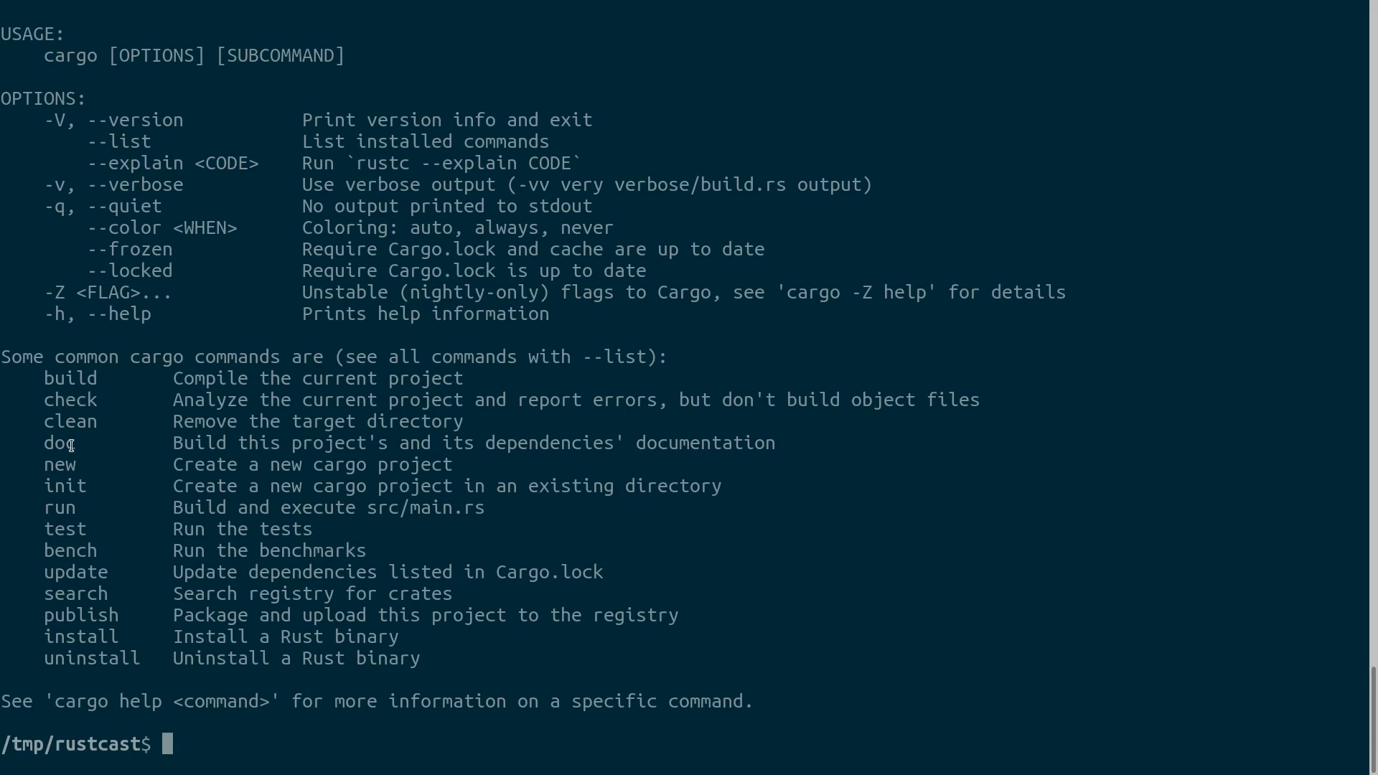
{"action": "double_click", "coordinate": [59, 442]}
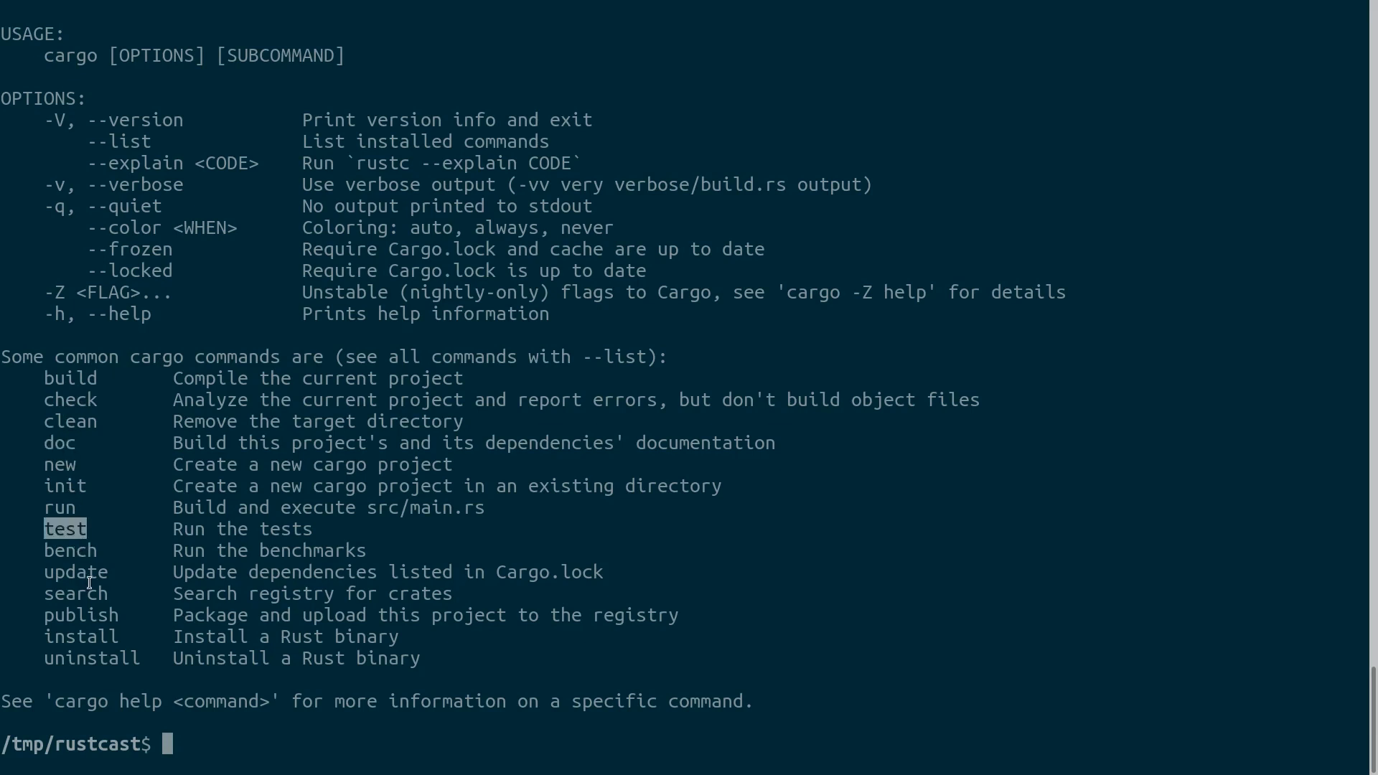
{"action": "mouse_move", "coordinate": [83, 551]}
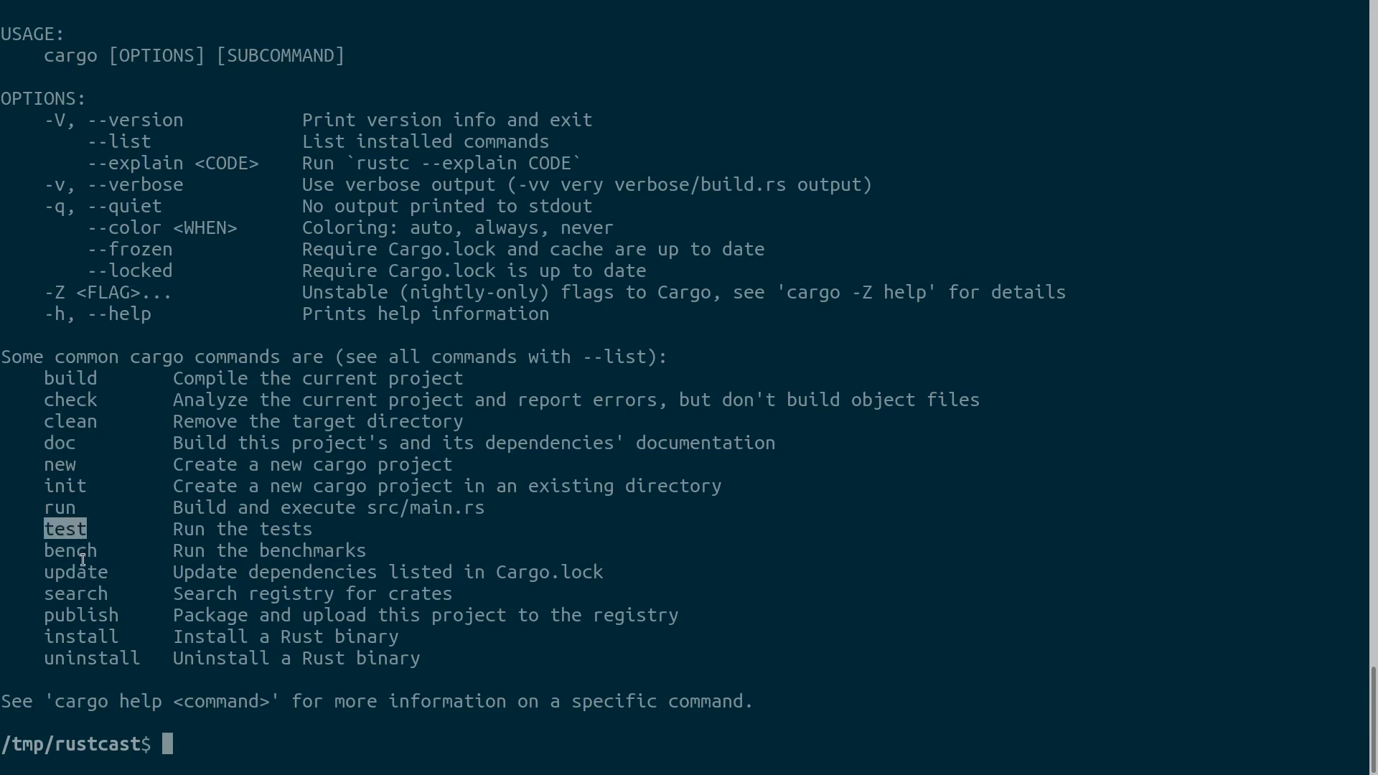
{"action": "double_click", "coordinate": [80, 614]}
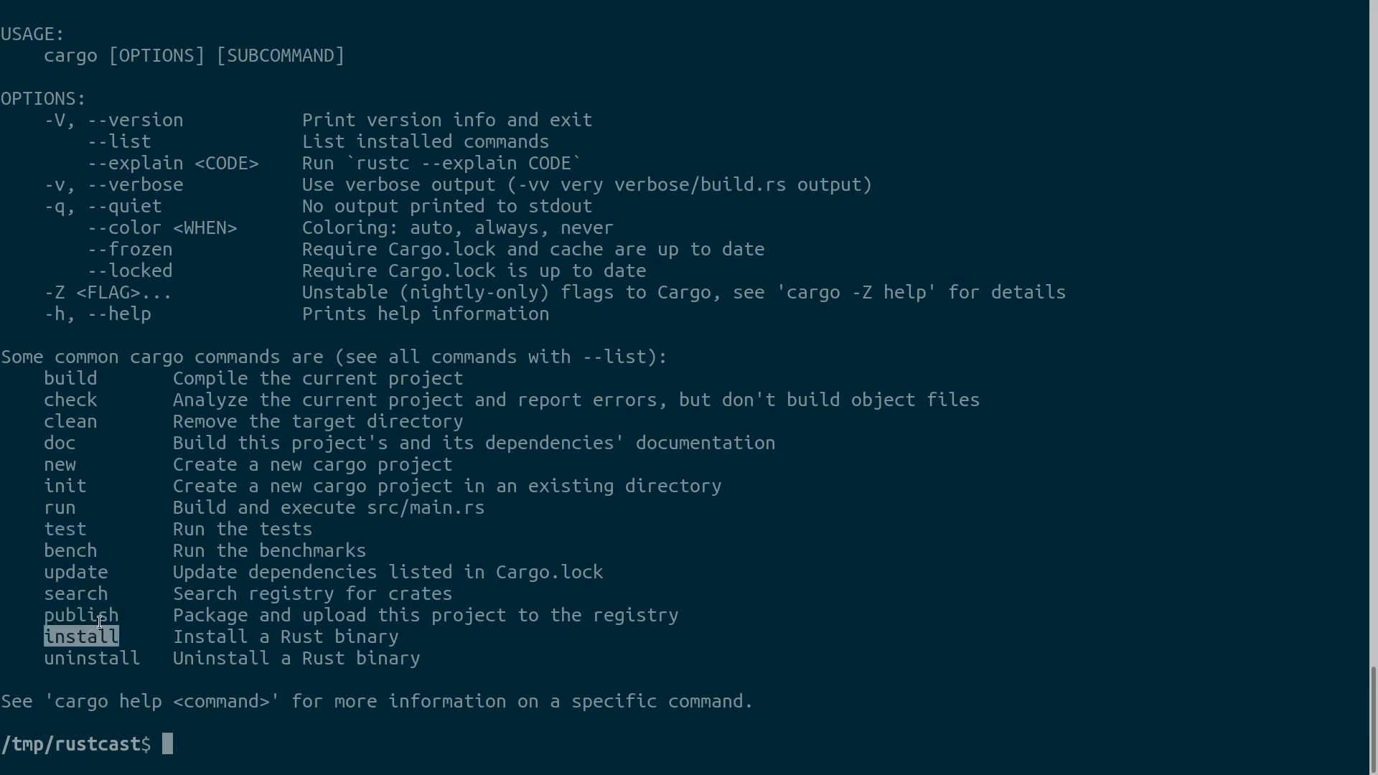
{"action": "mouse_move", "coordinate": [279, 488]}
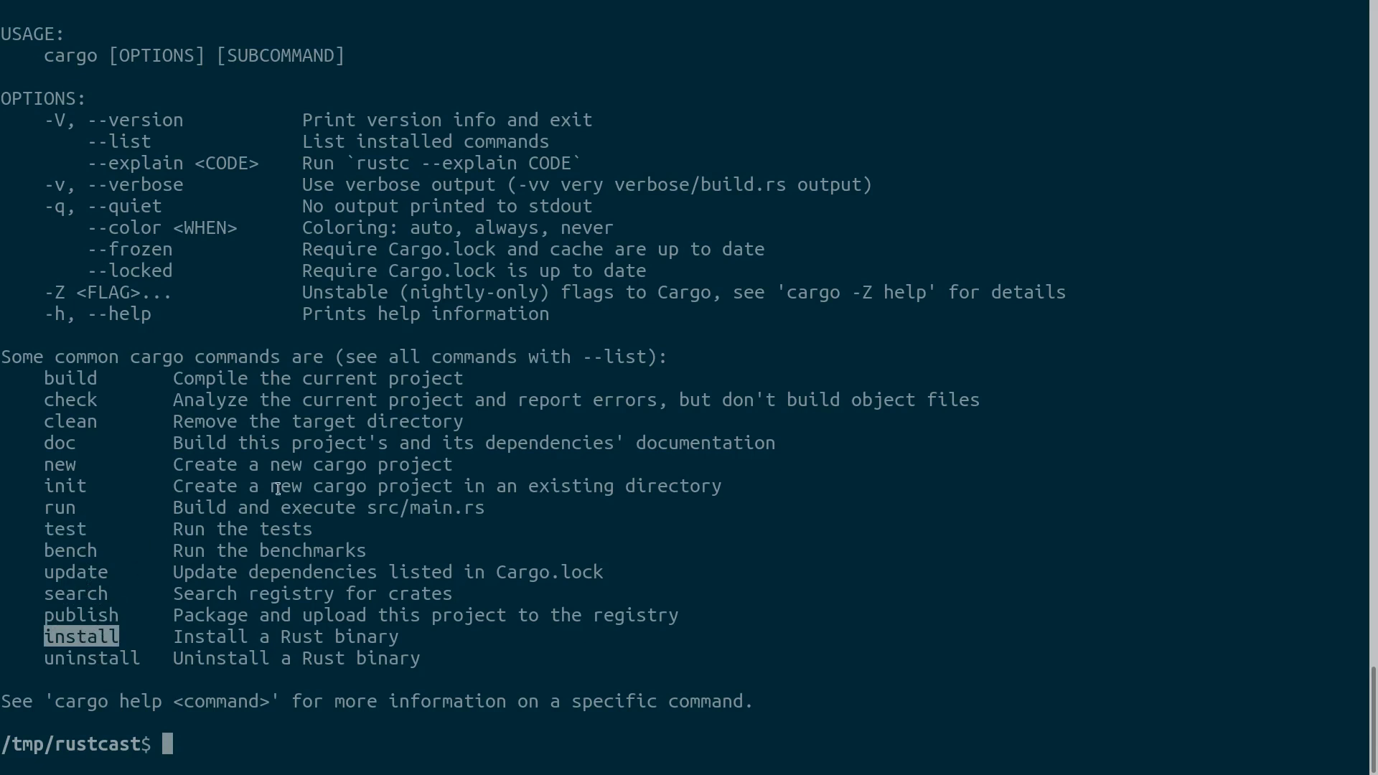
{"action": "mouse_move", "coordinate": [660, 428]}
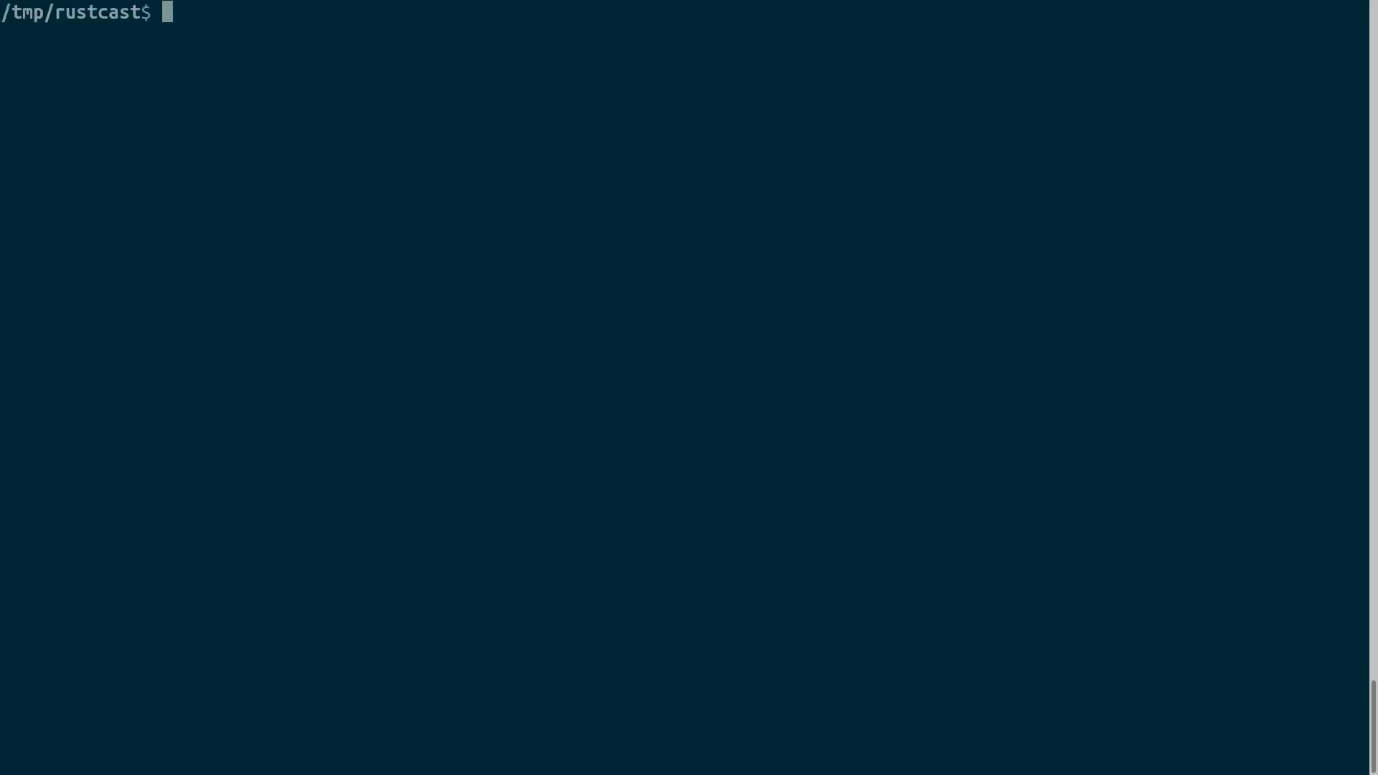
- Remove the old files with rm * -rf and create a Cargo project with cargo new hello
{"action": "type", "text": "ls"}
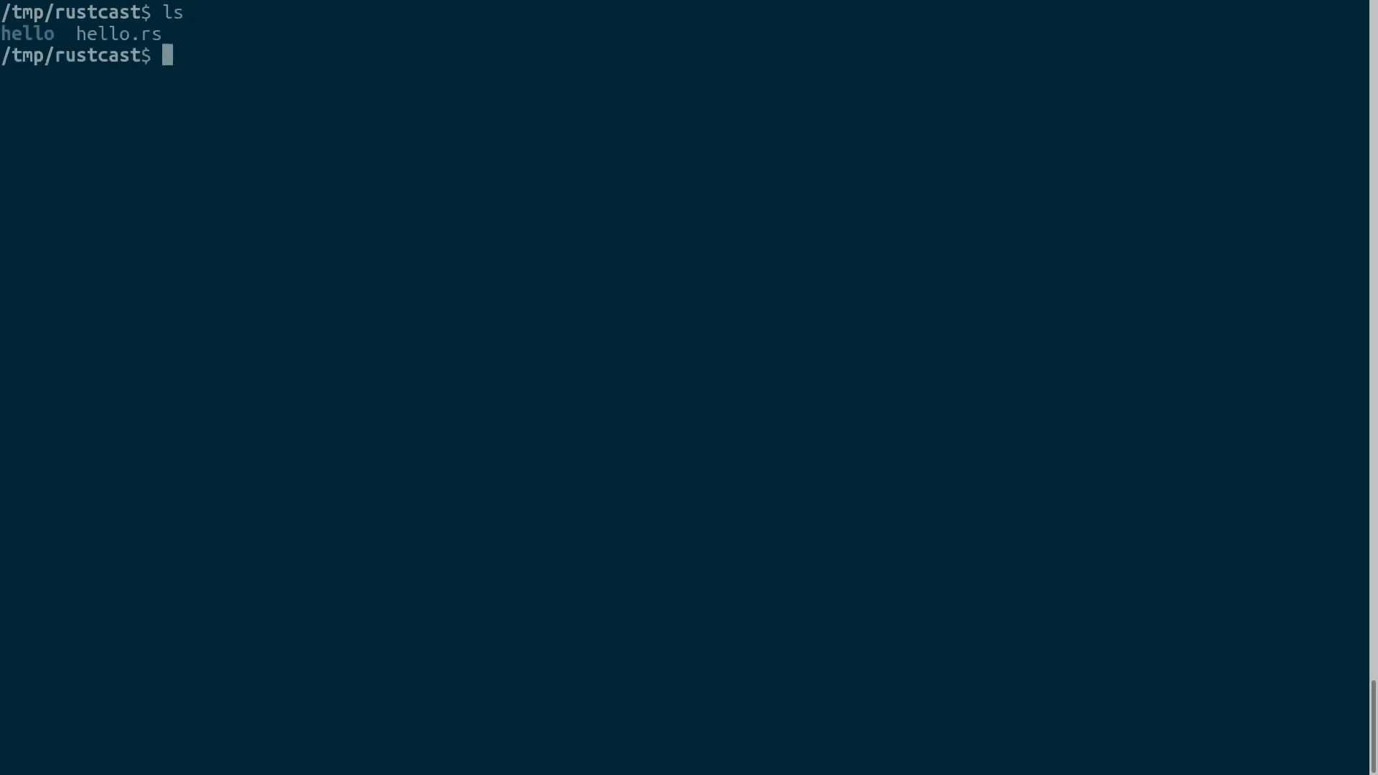
{"action": "type", "text": "rm * -rf"}
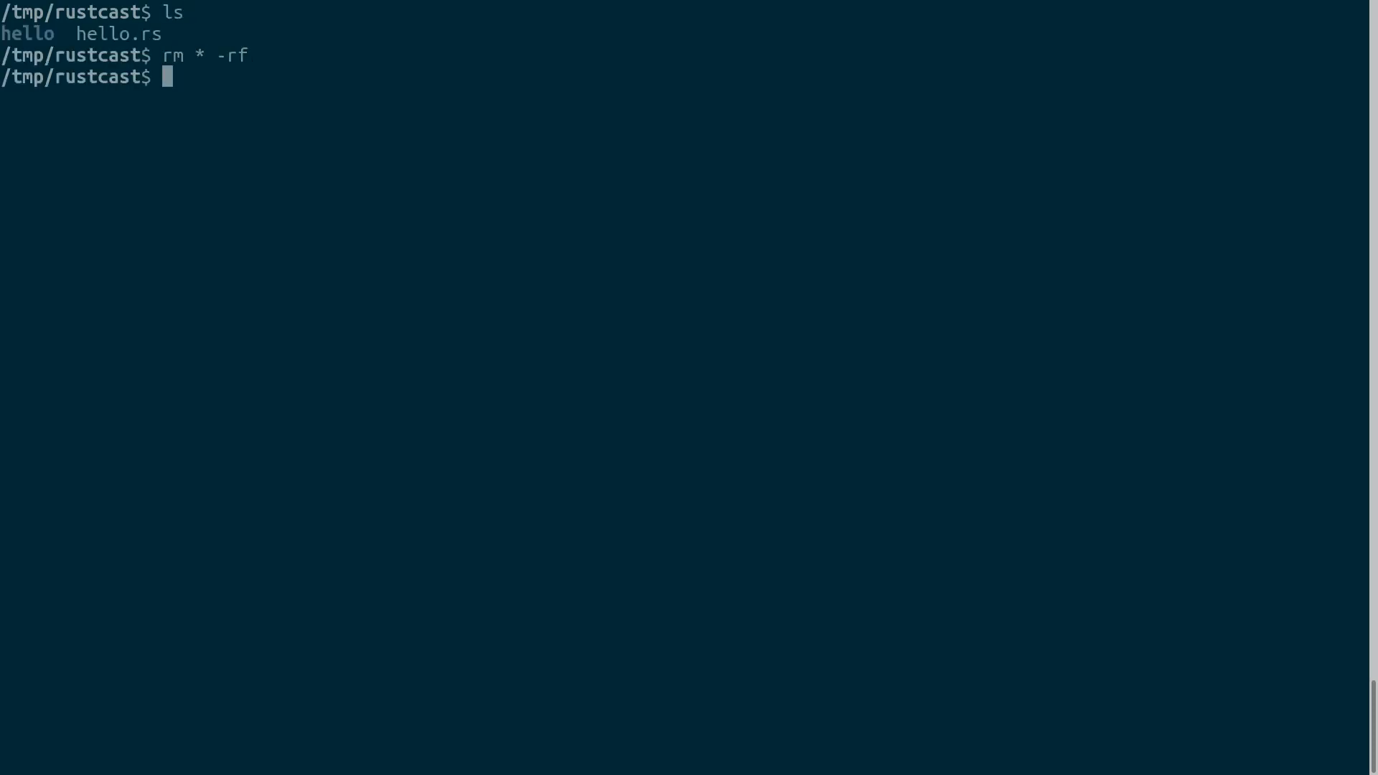
{"action": "type", "text": "cargo"}
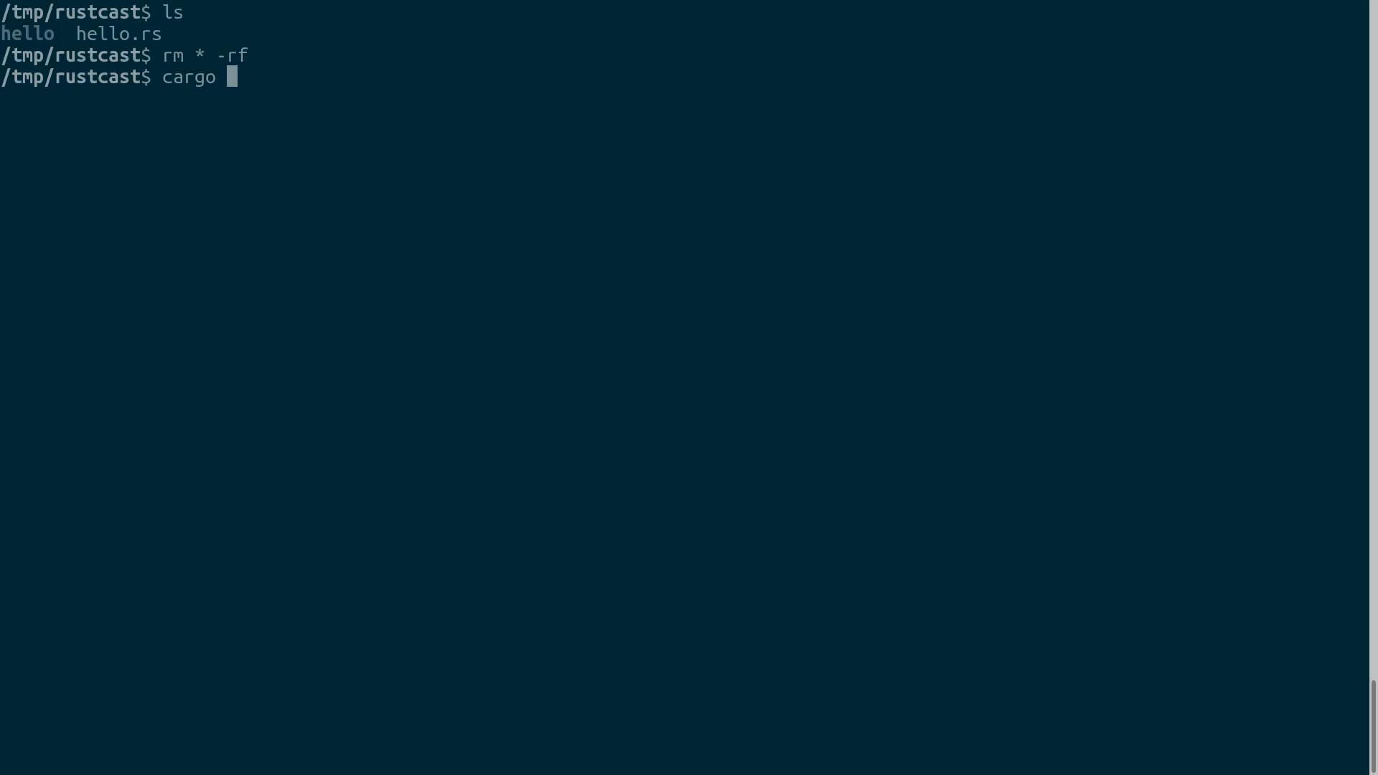
{"action": "type", "text": "new h"}
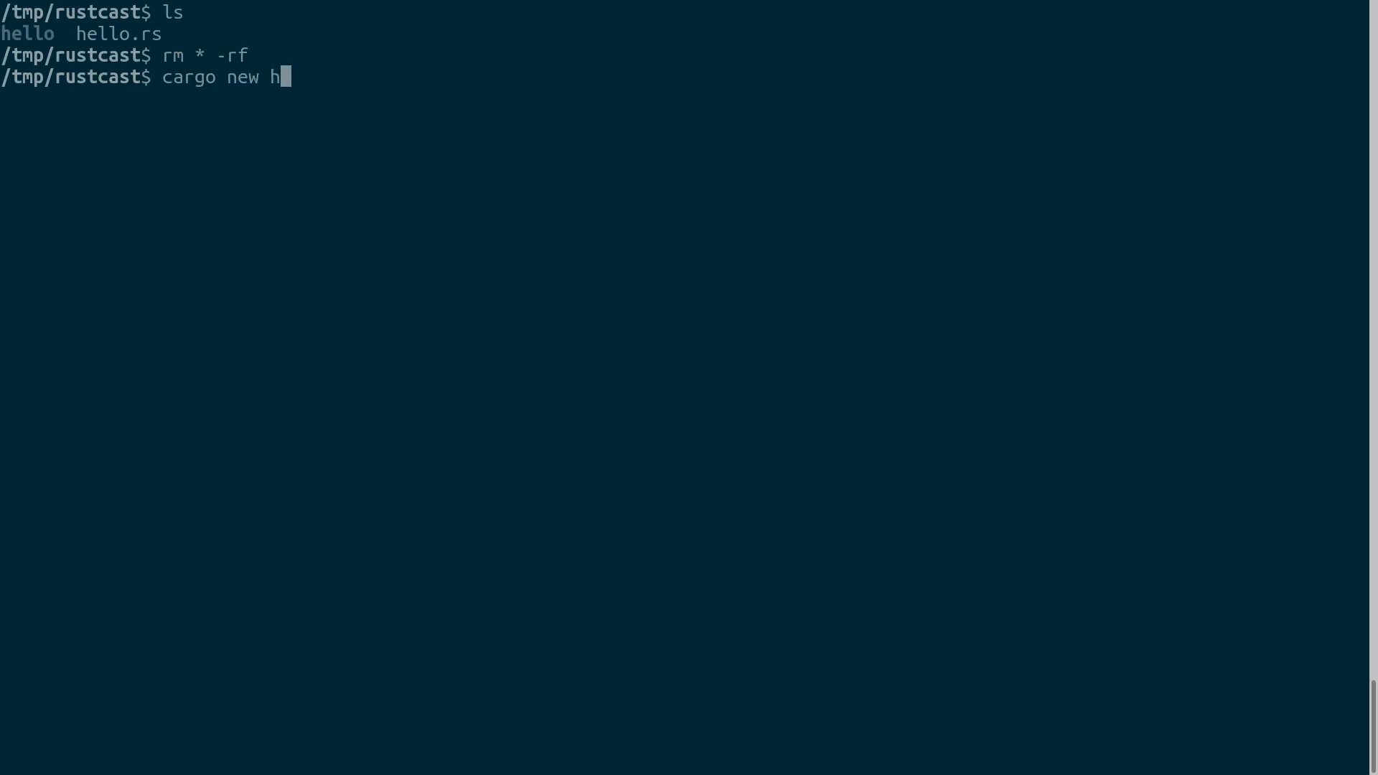
{"action": "type", "text": "ello"}
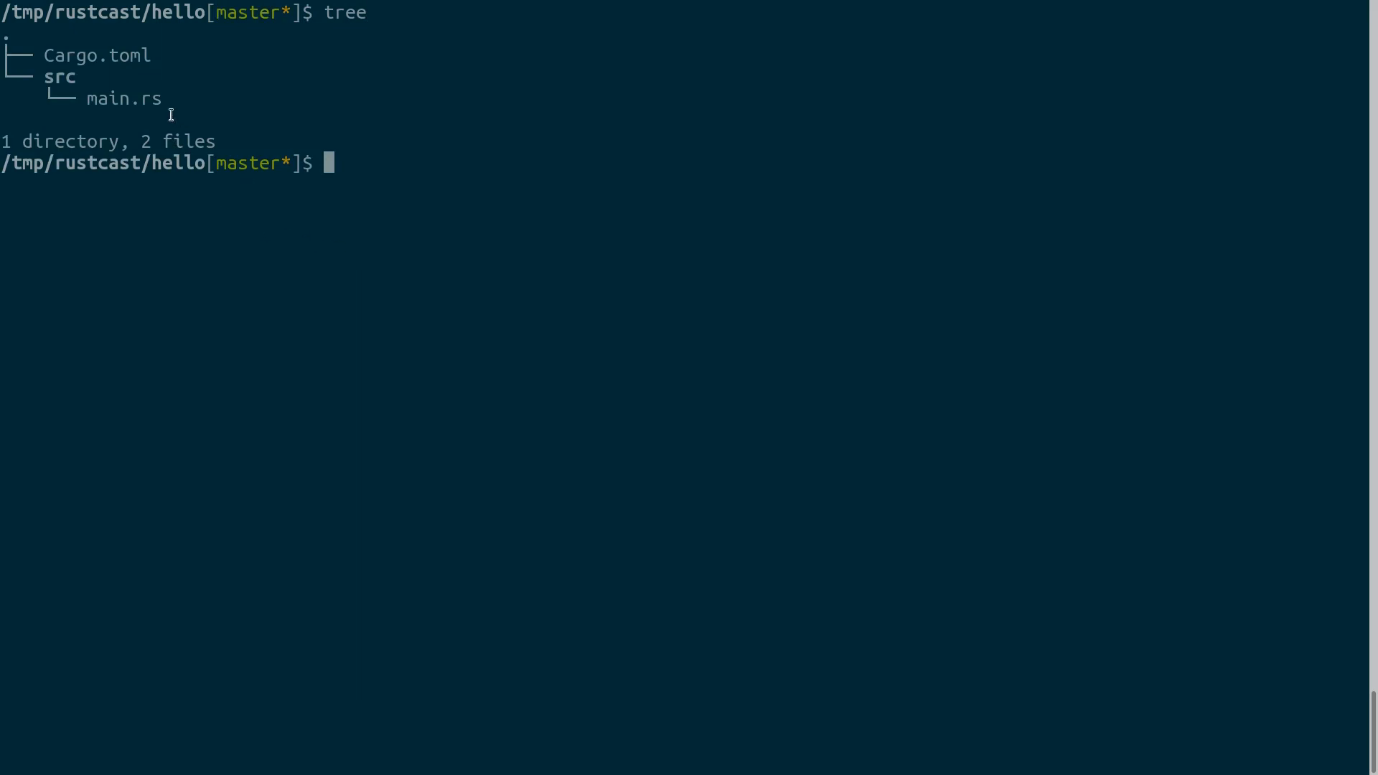
{"action": "mouse_move", "coordinate": [522, 170]}
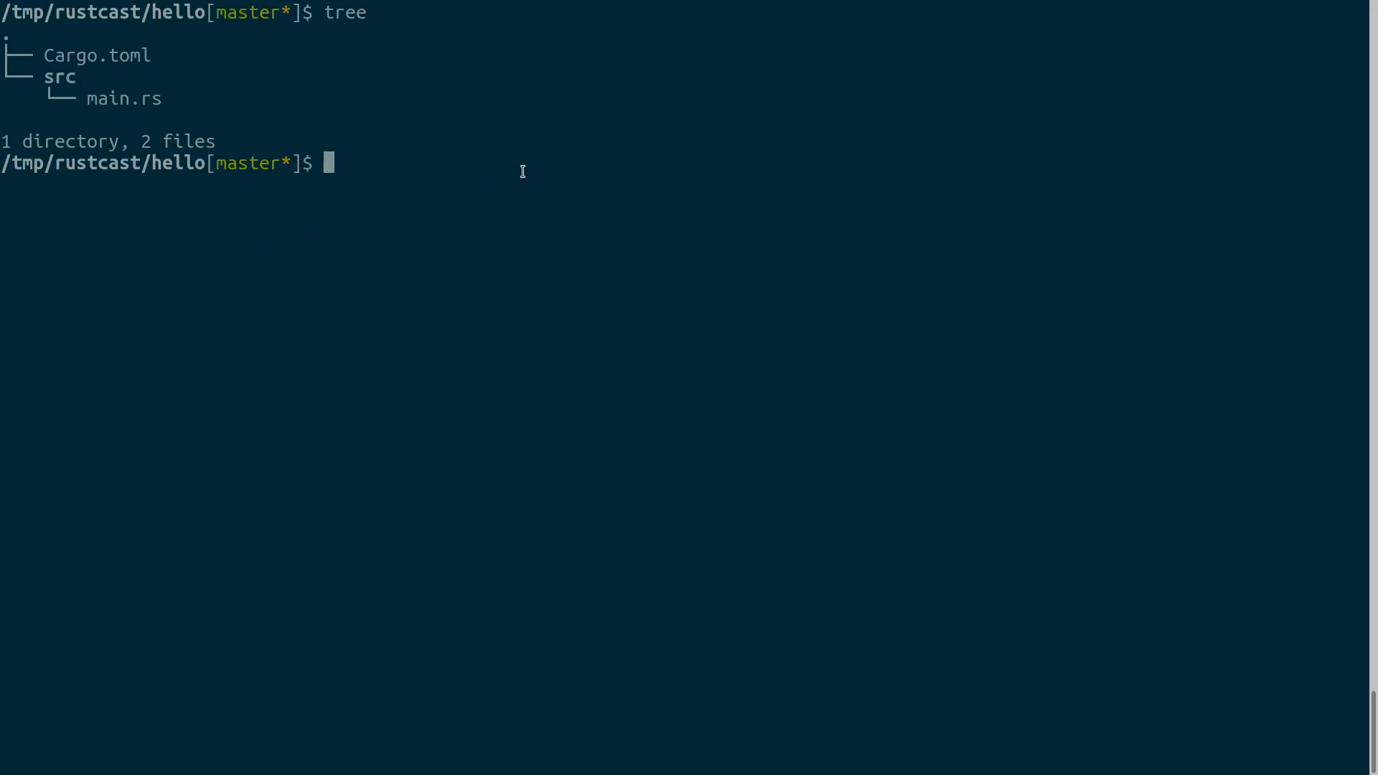
- Check git status in the hello project and launch nvim on it
{"action": "type", "text": "git status"}
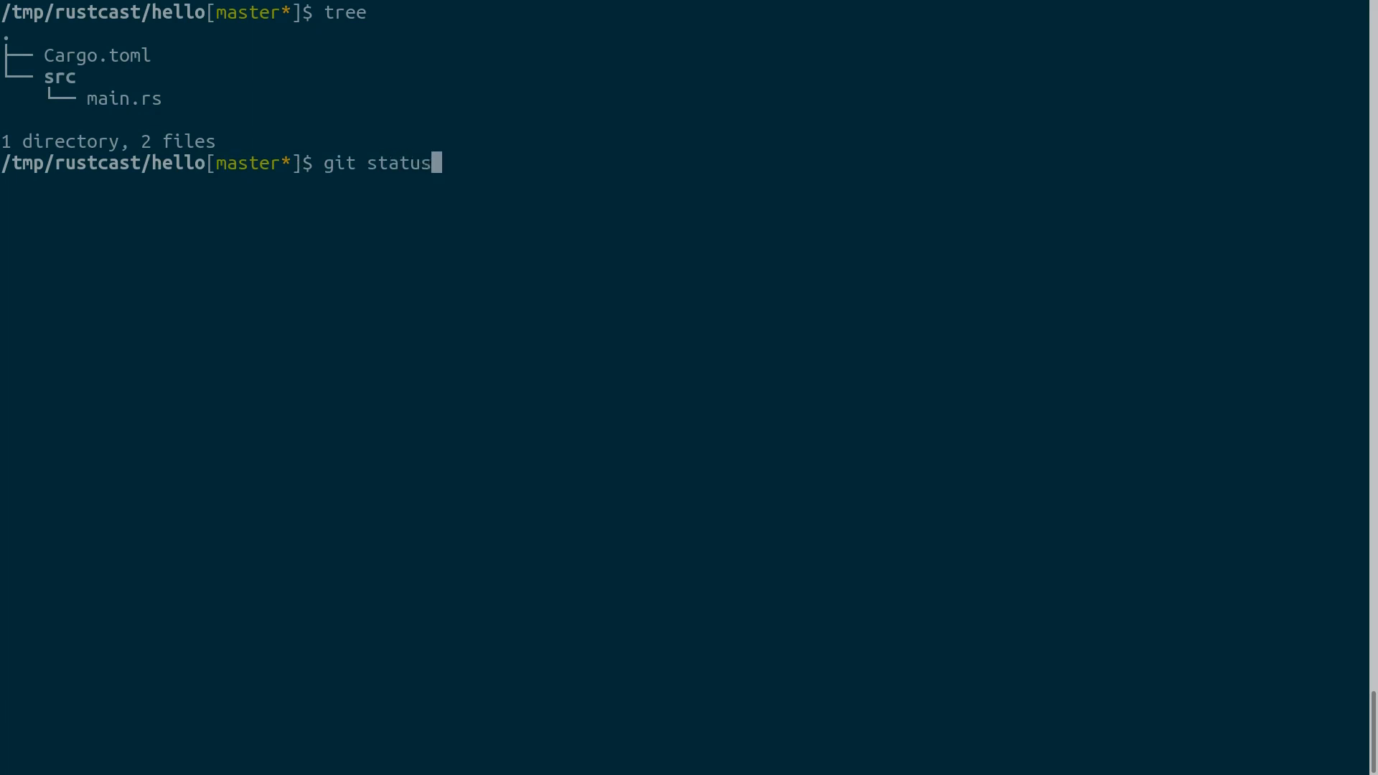
{"action": "type", "text": "nvim"}
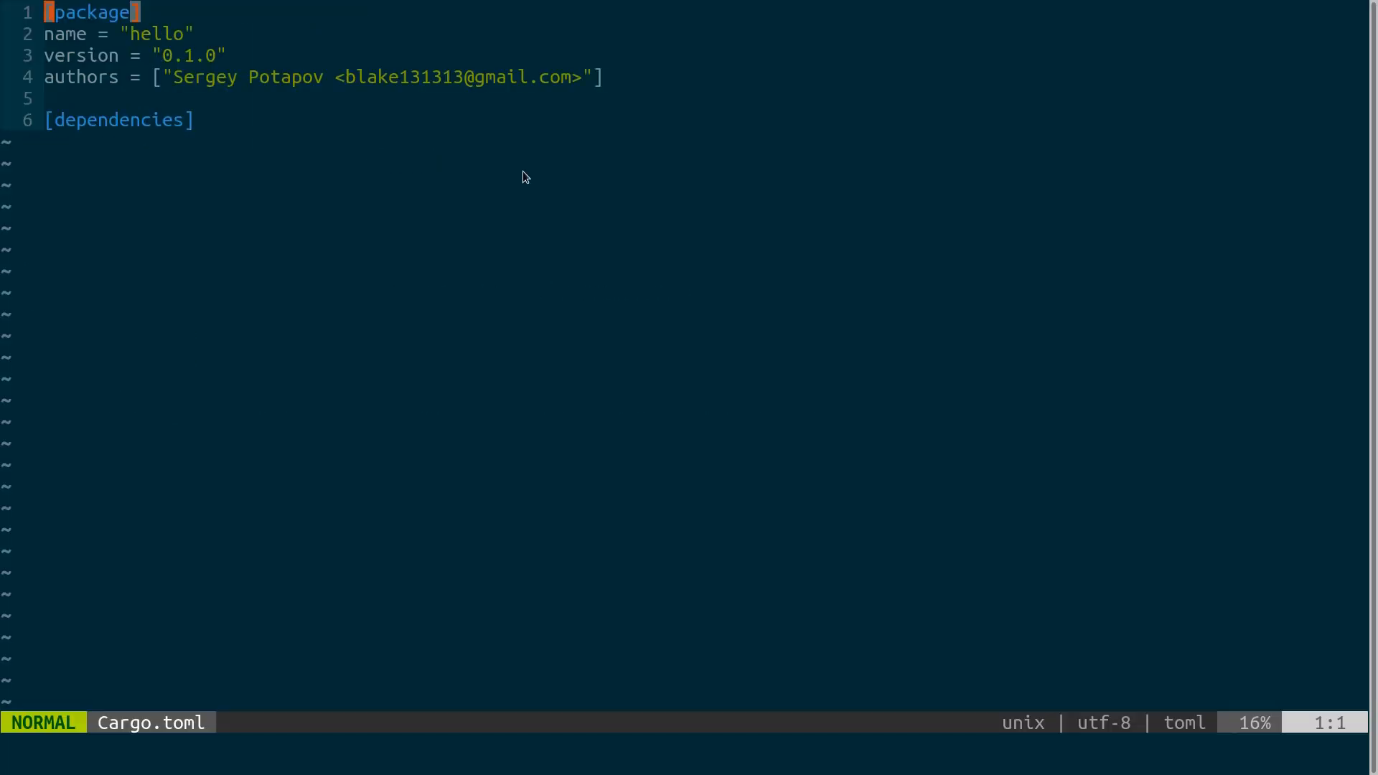
- Add an empty line below [dependencies] in Cargo.toml and show the NERDTree file tree
{"action": "key", "text": "j"}
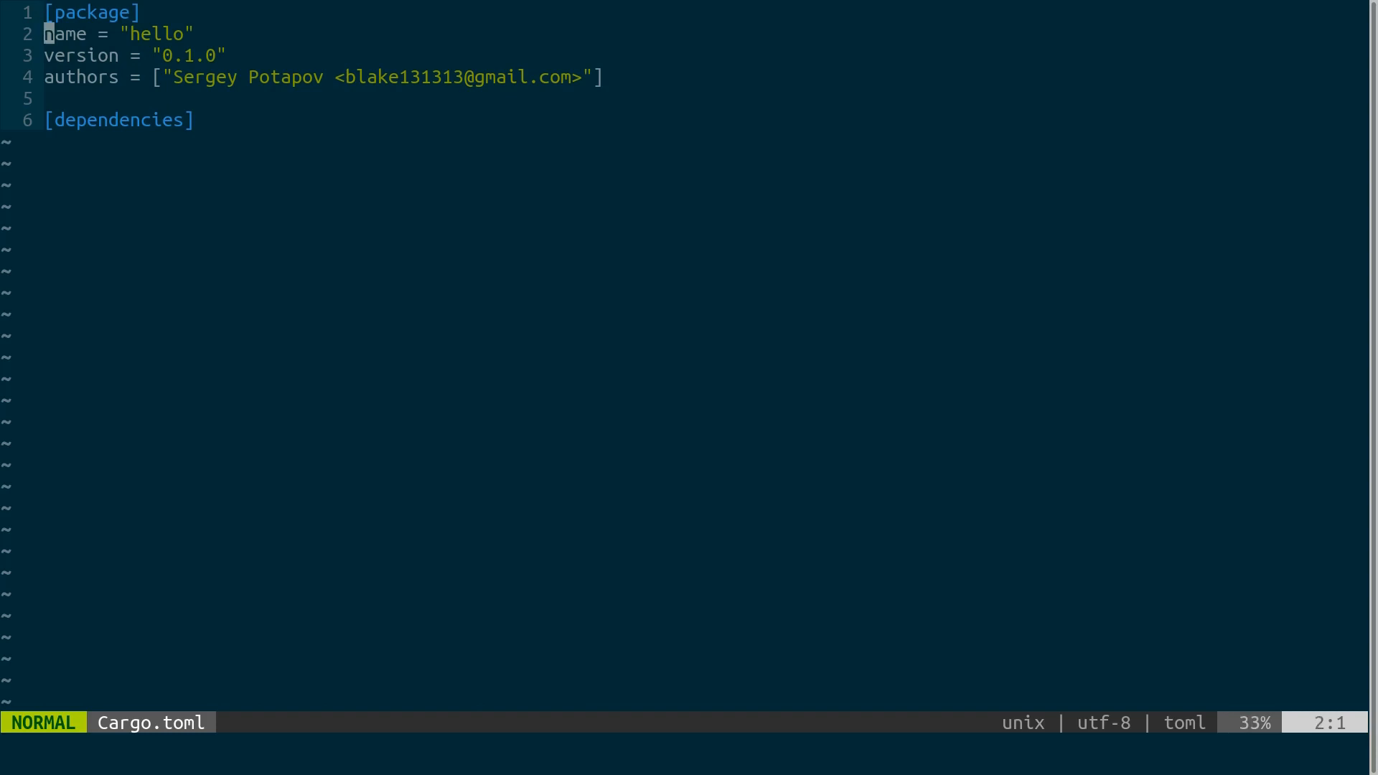
{"action": "mouse_move", "coordinate": [522, 178]}
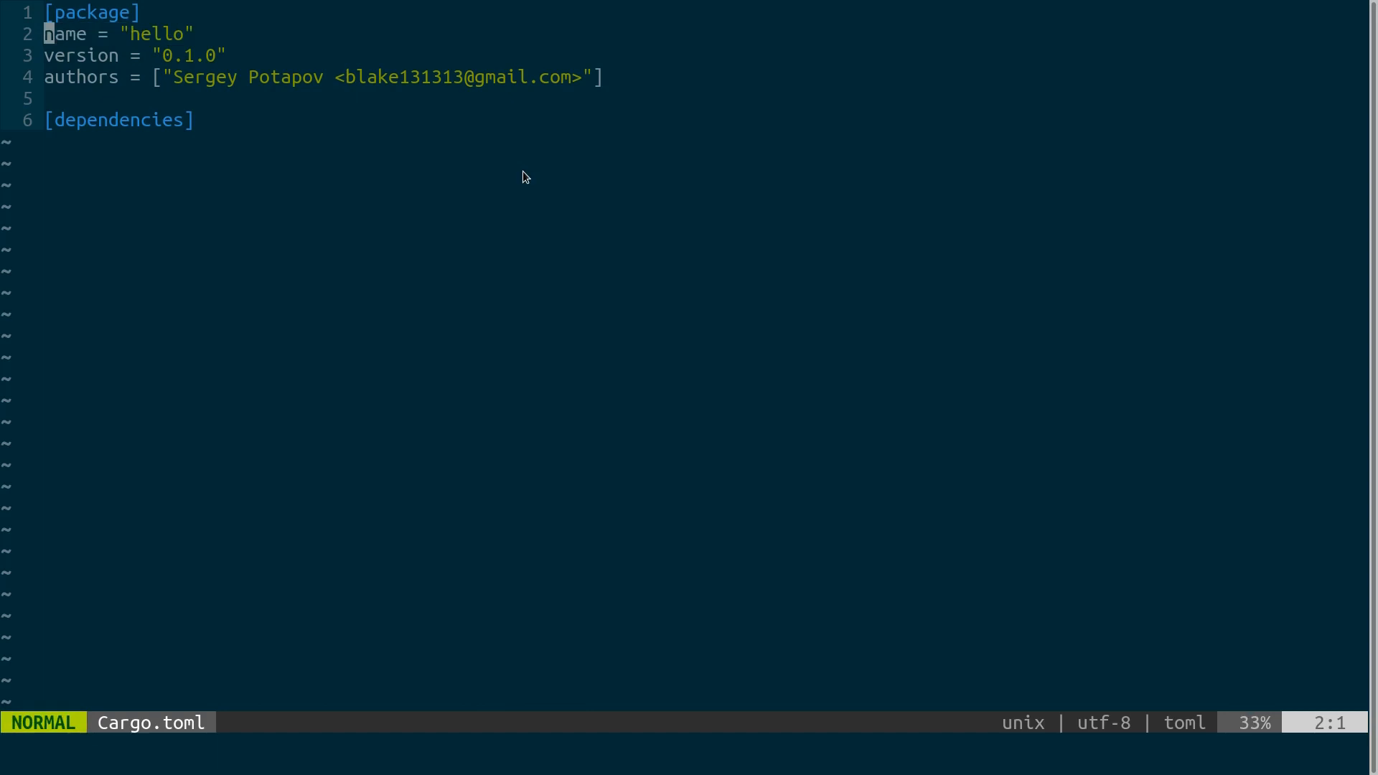
{"action": "key", "text": "V"}
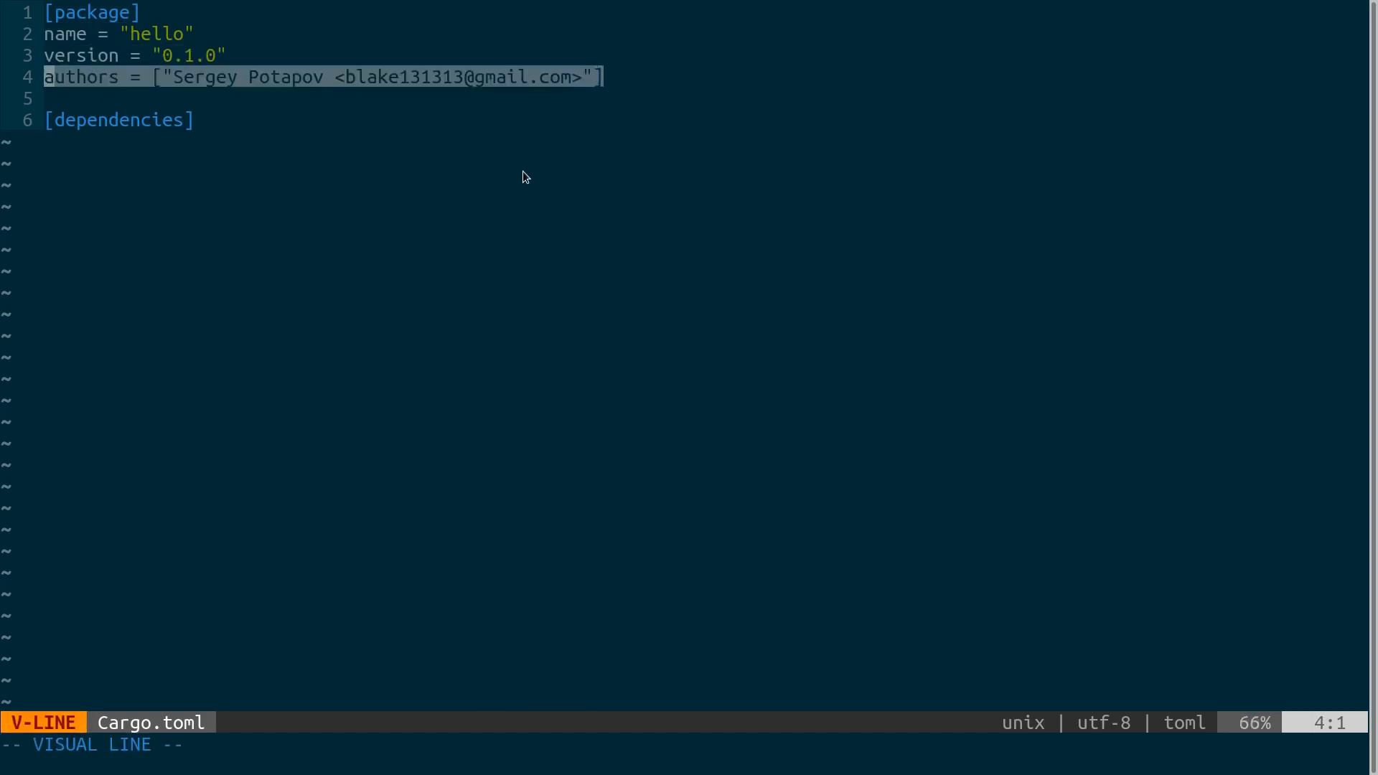
{"action": "key", "text": "Escape"}
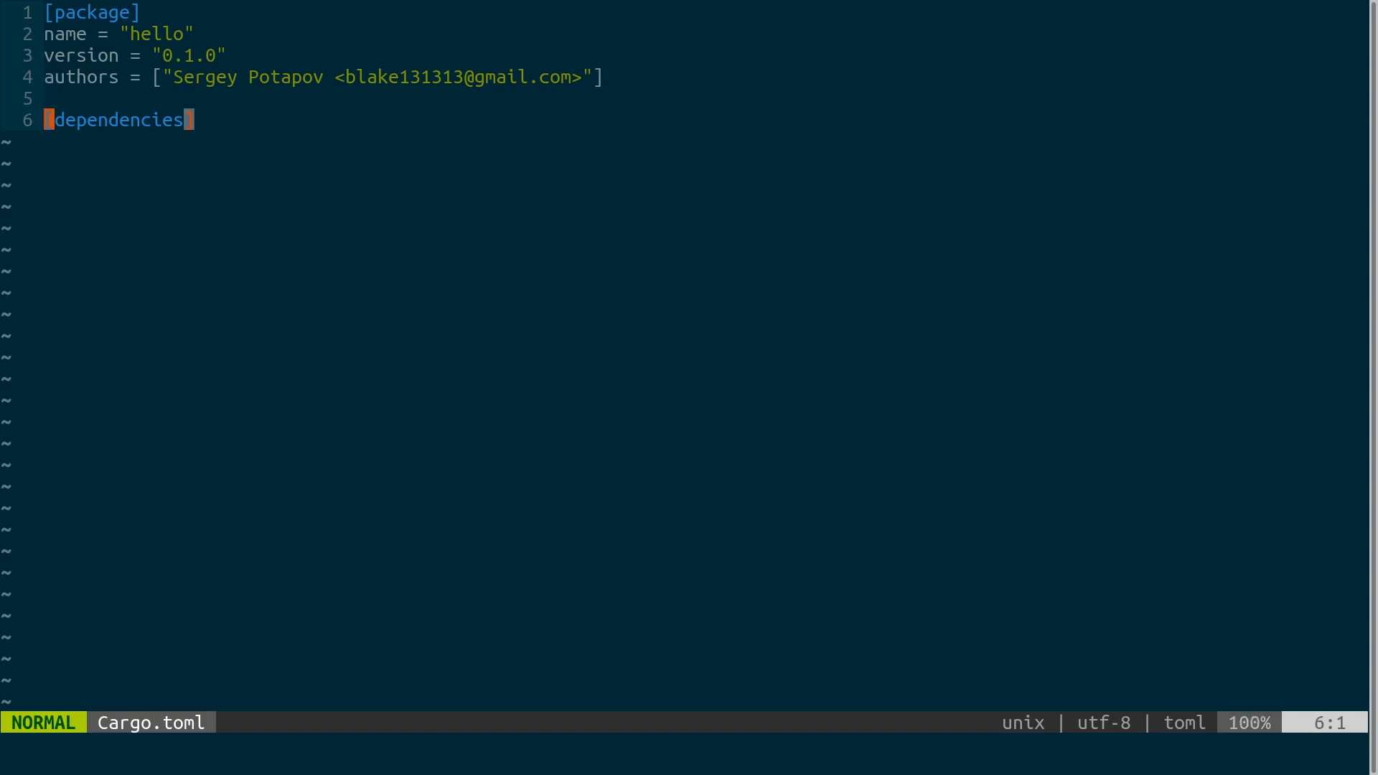
{"action": "key", "text": "o"}
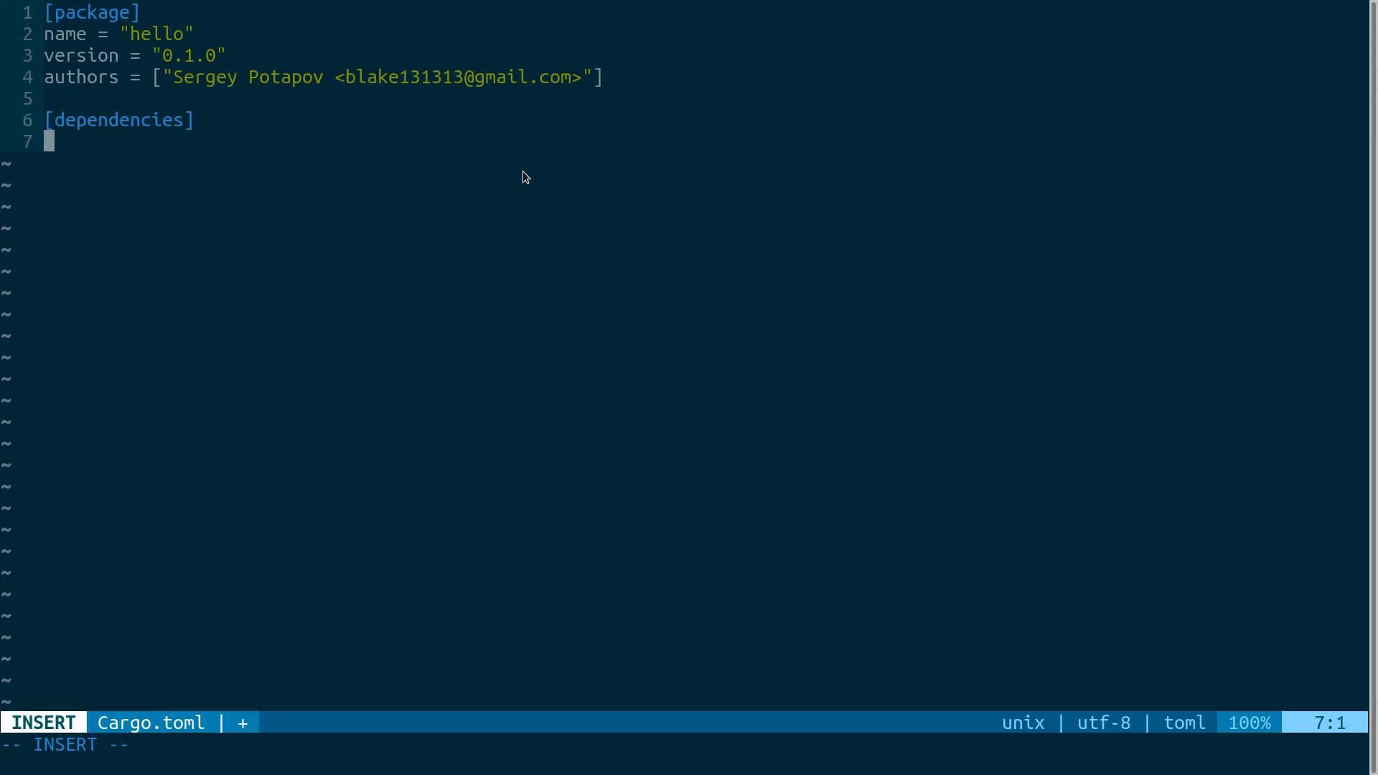
{"action": "key", "text": "Escape"}
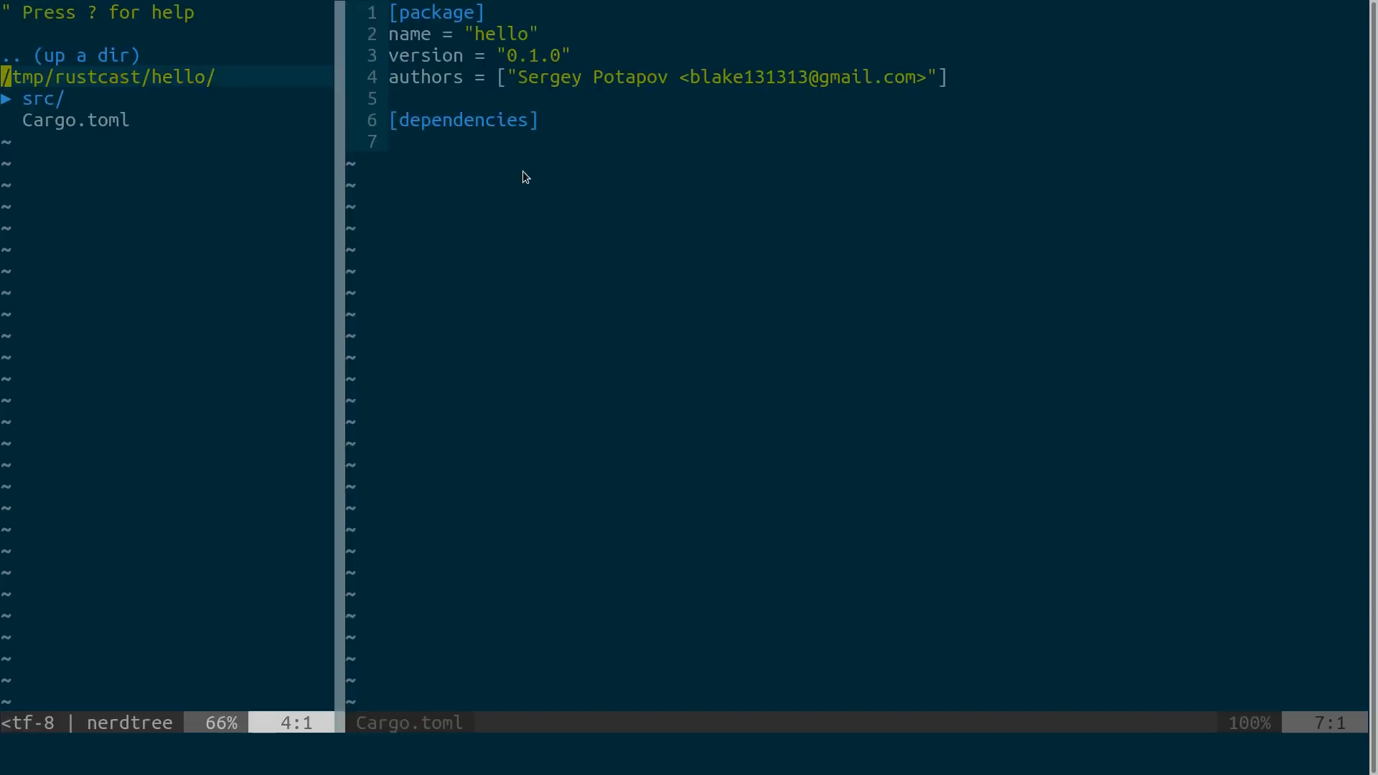
- Open src/main.rs from the tree in its own tab and start a :10 terminal split above it
{"action": "left_click", "coordinate": [35, 98]}
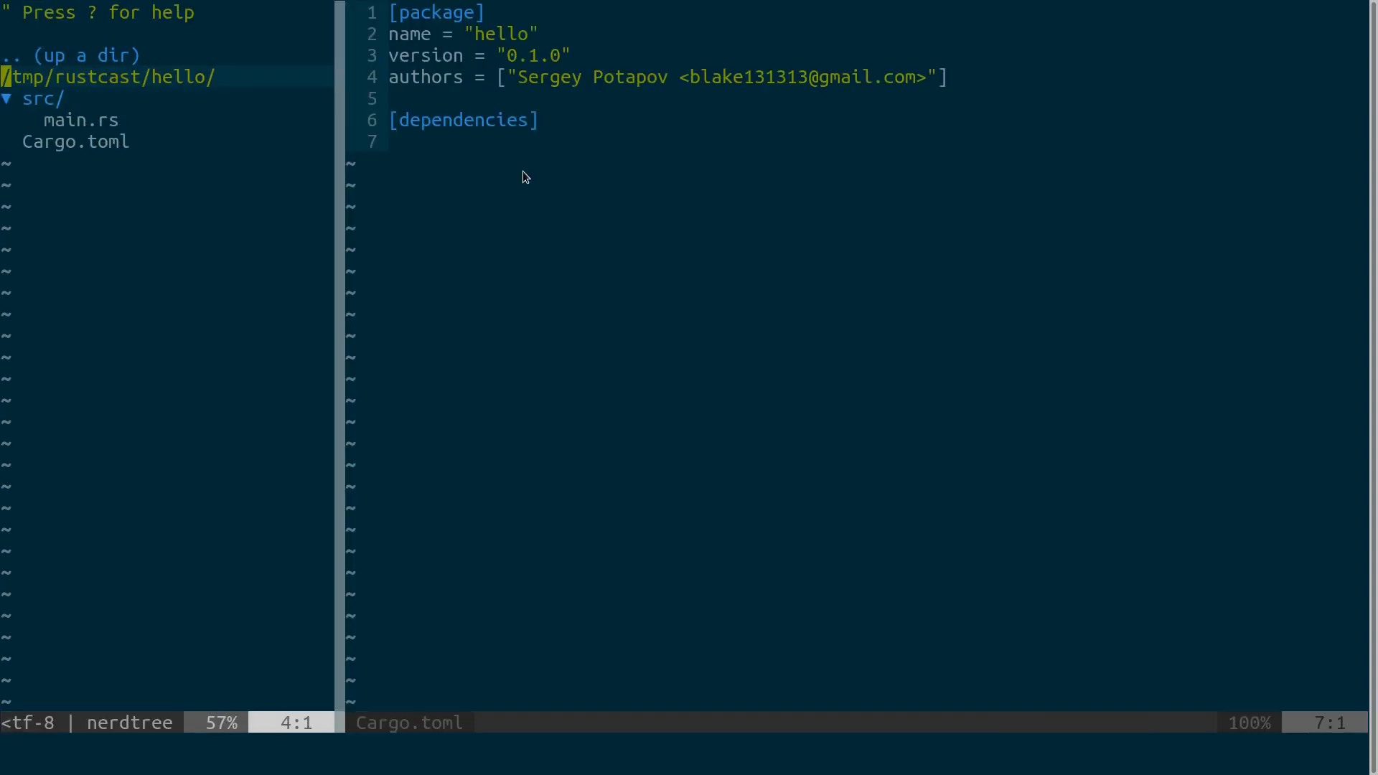
{"action": "left_click", "coordinate": [75, 120]}
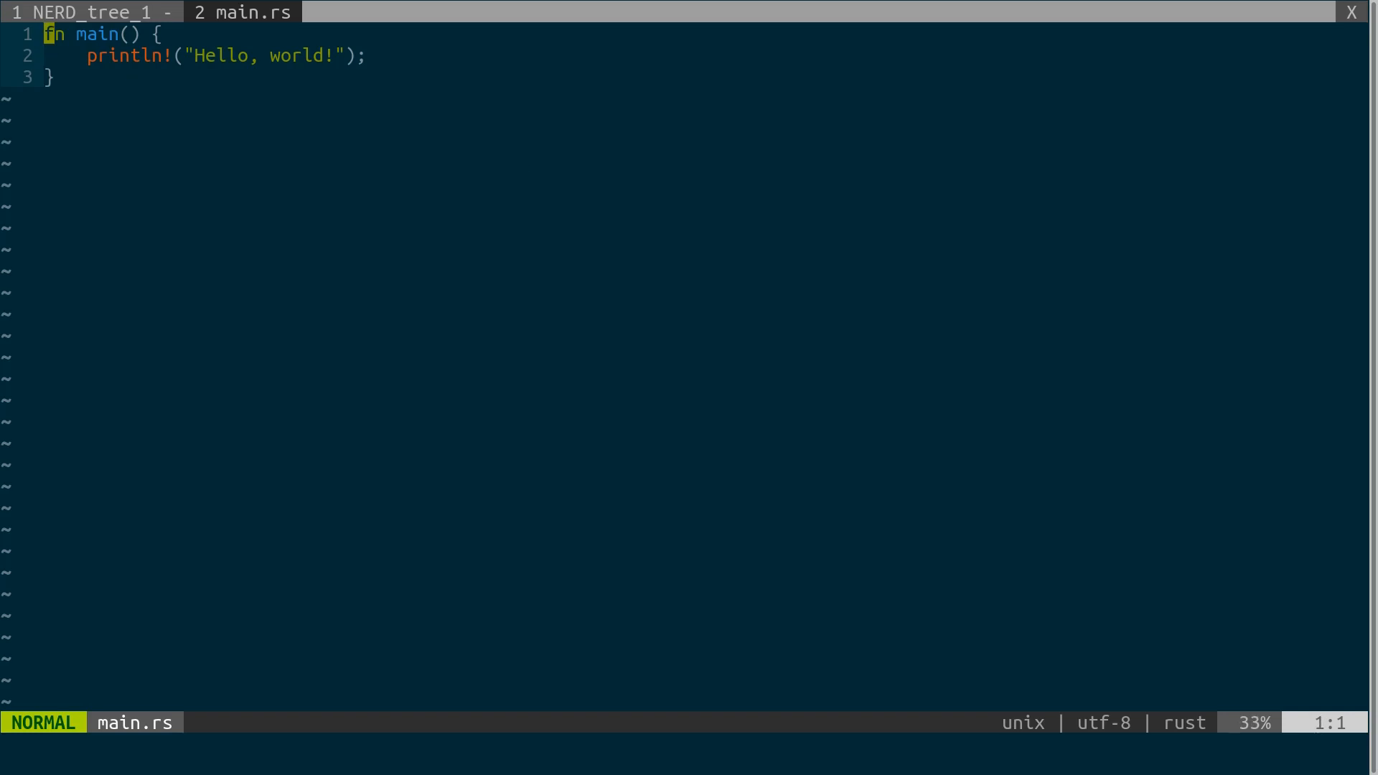
{"action": "key", "text": "j"}
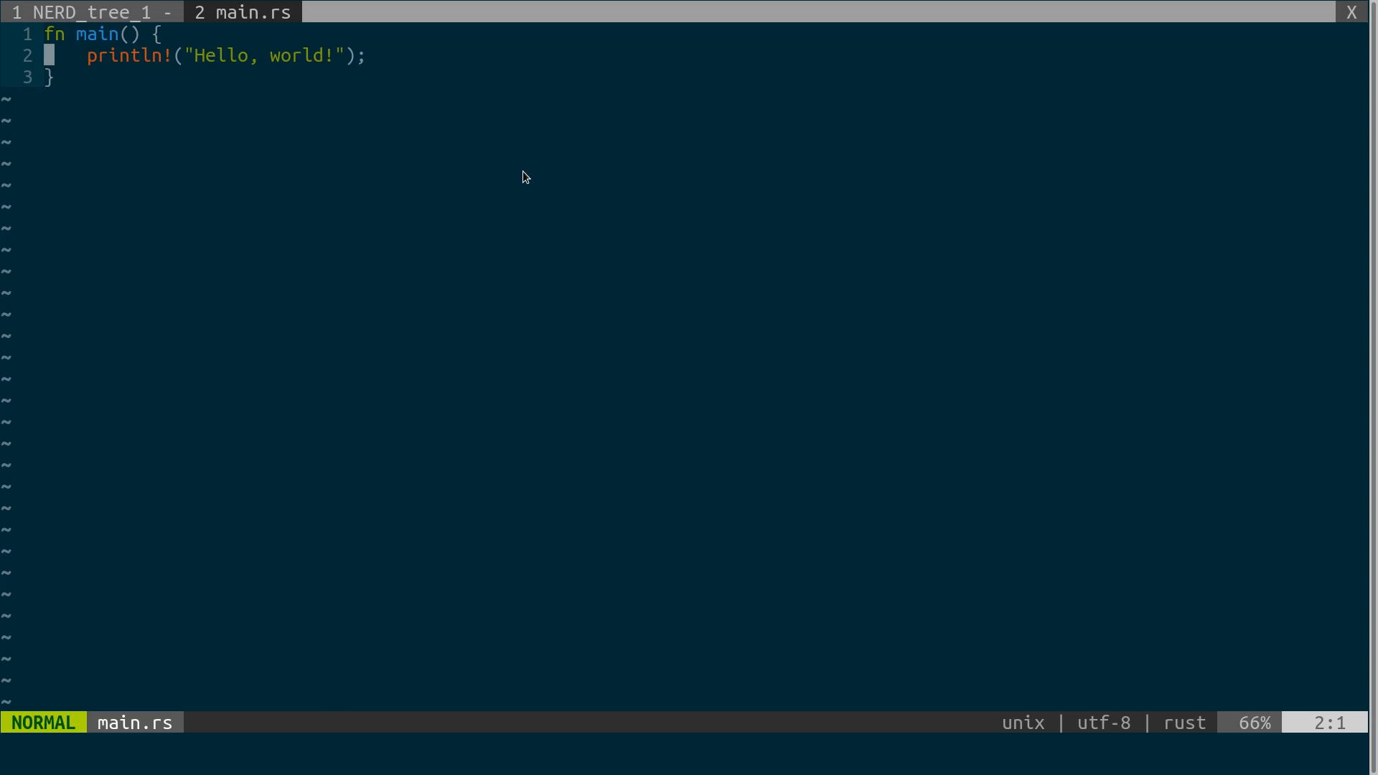
{"action": "type", "text": ":10"}
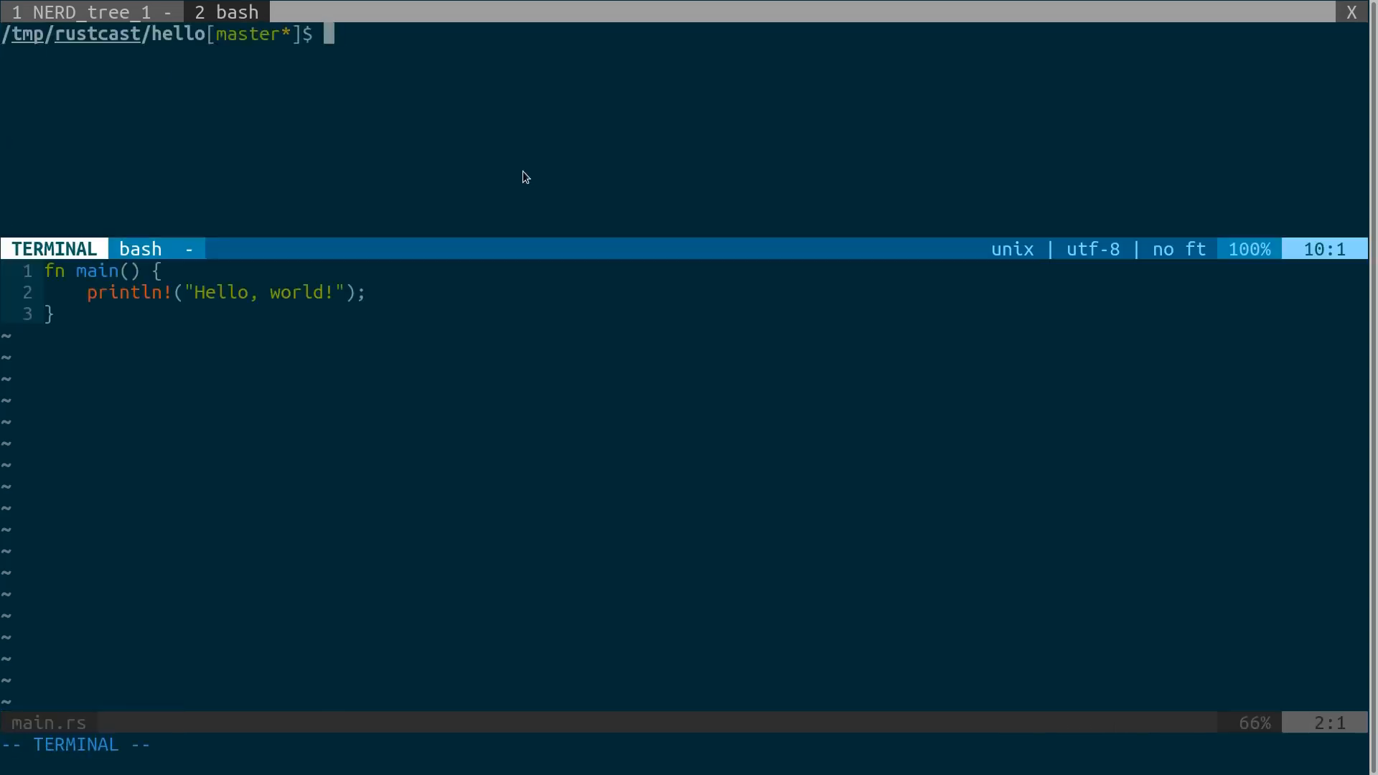
- Run cargo build for a debug build and list the target directory with tree
{"action": "type", "text": "car"}
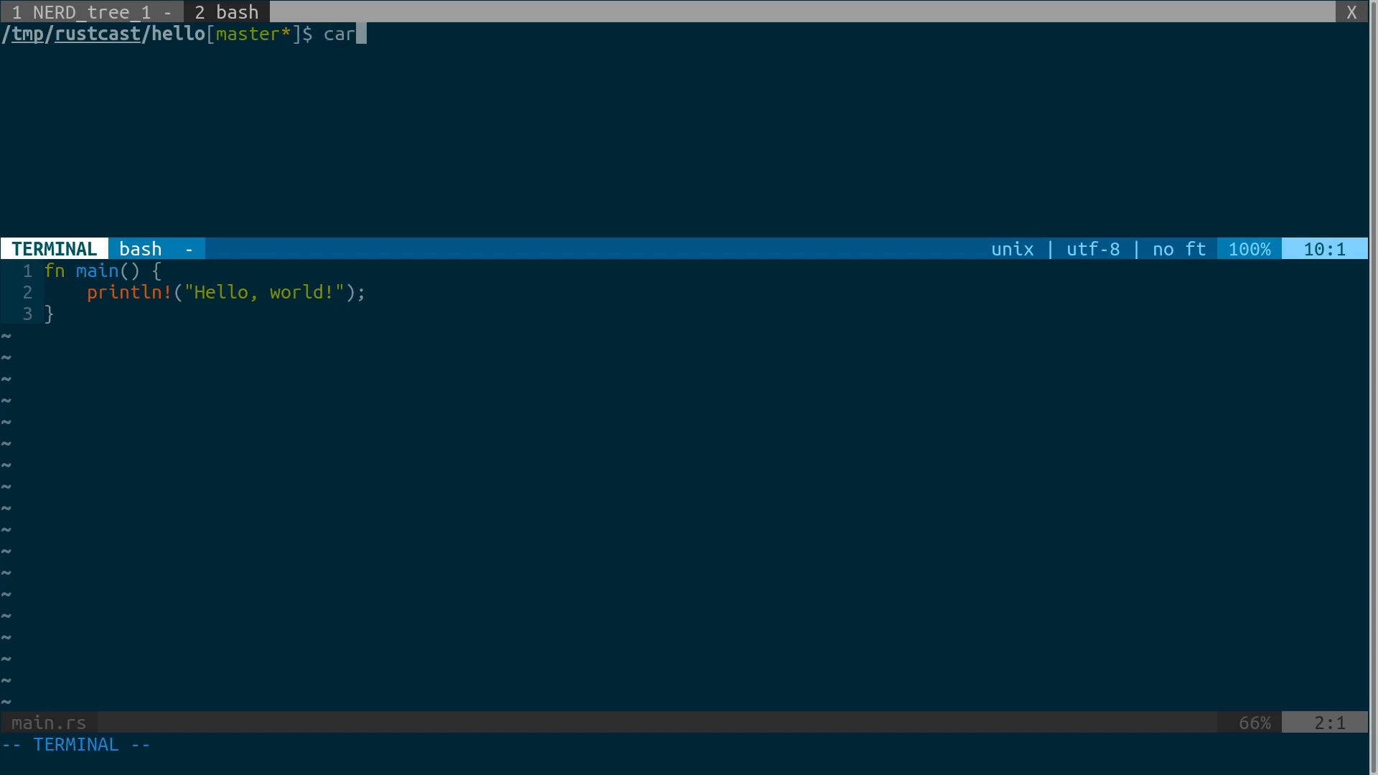
{"action": "type", "text": "go"}
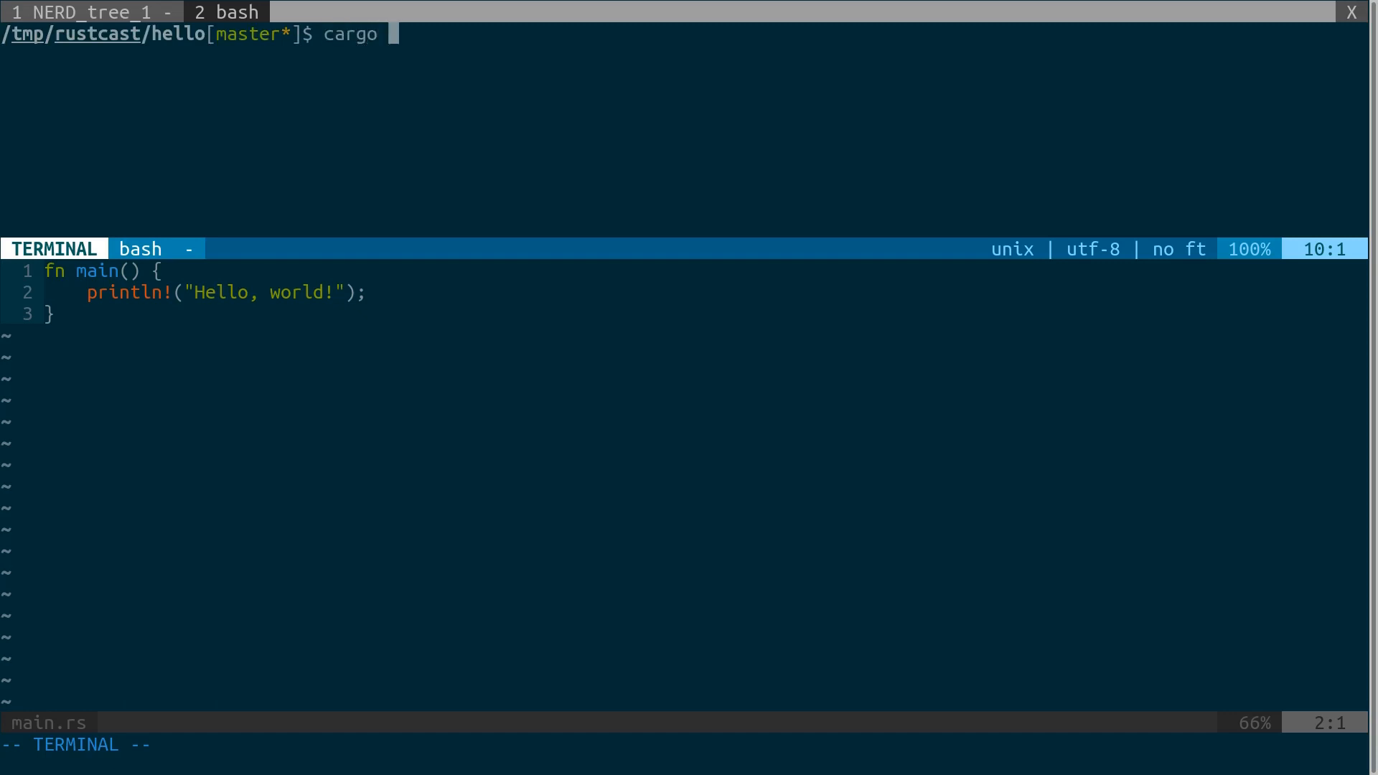
{"action": "type", "text": "build"}
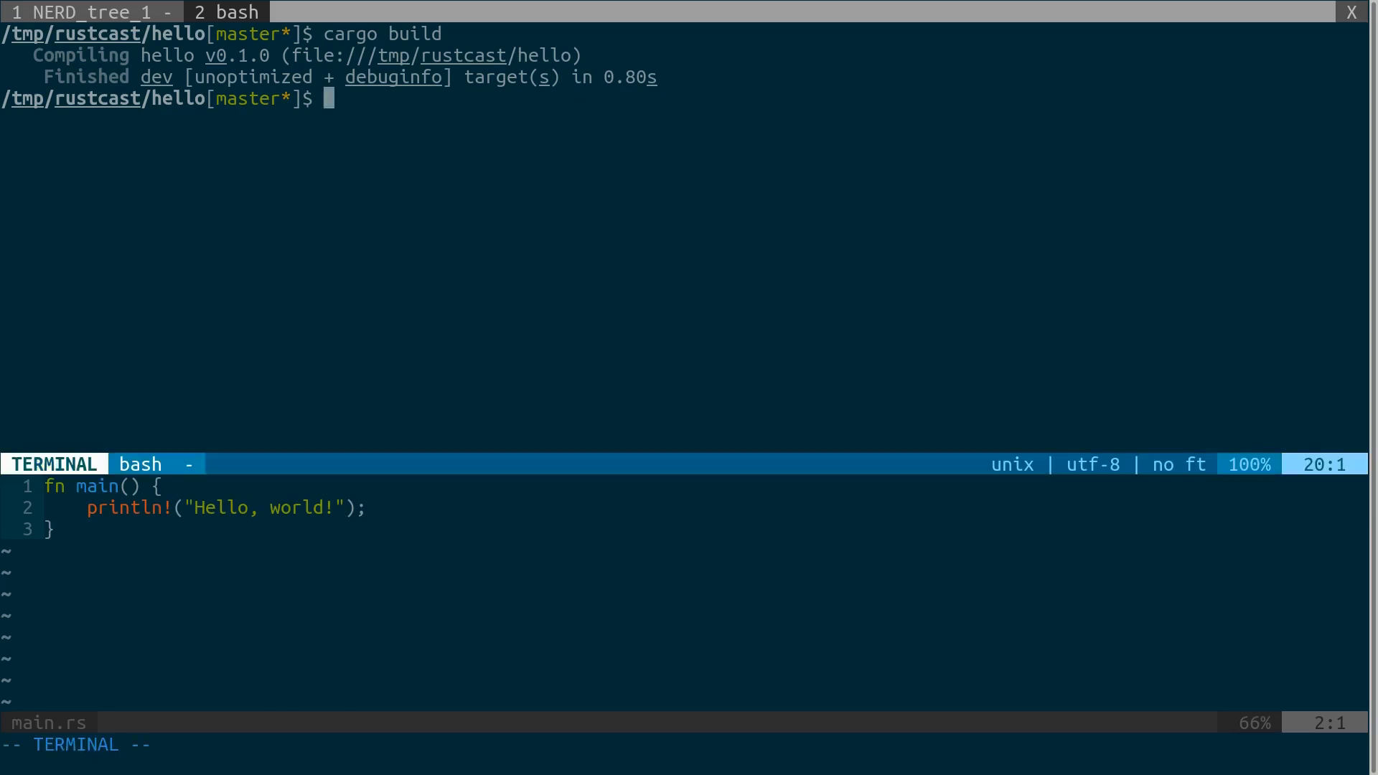
{"action": "type", "text": "tree"}
{"action": "type", "text": "./"}
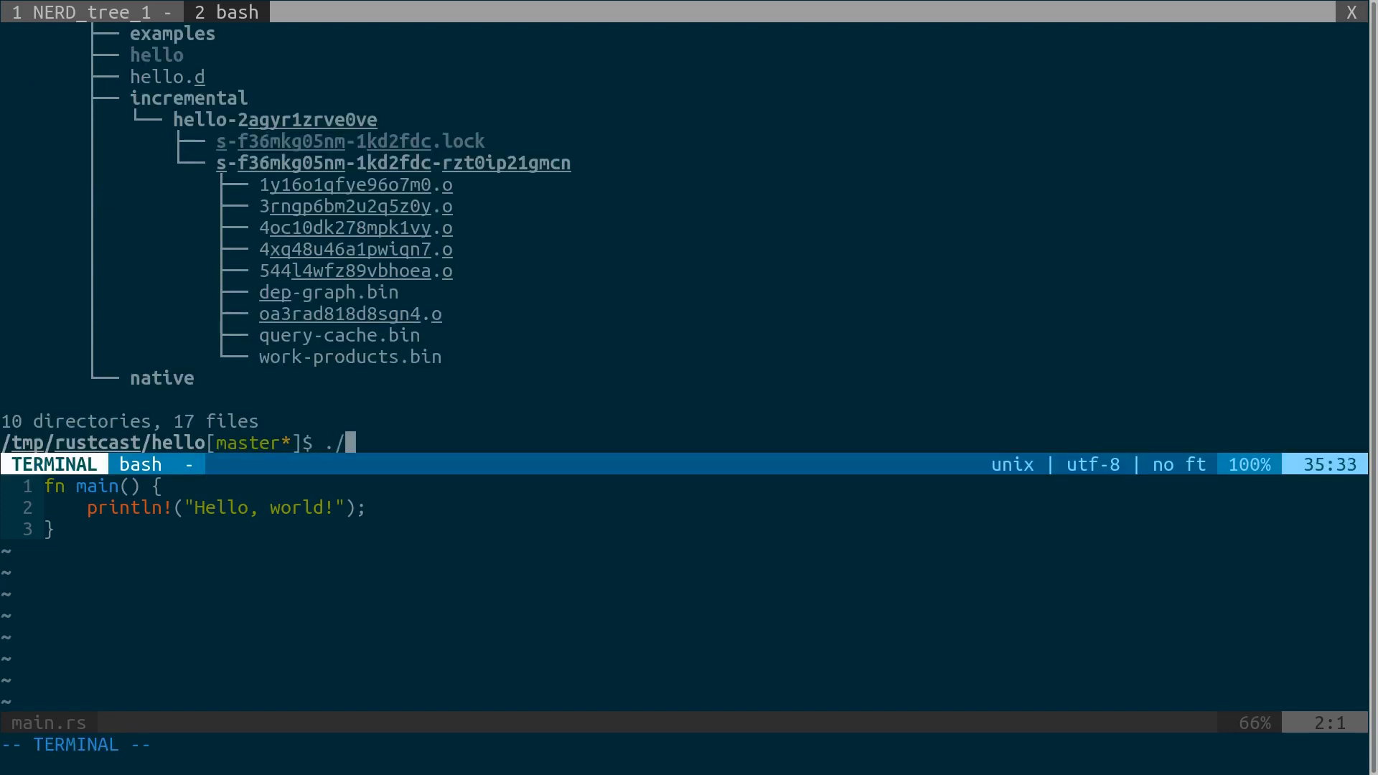
- Run ./target/debug/hello, printing Hello, world!, then run cargo build --release
{"action": "type", "text": "target/debug/hello"}
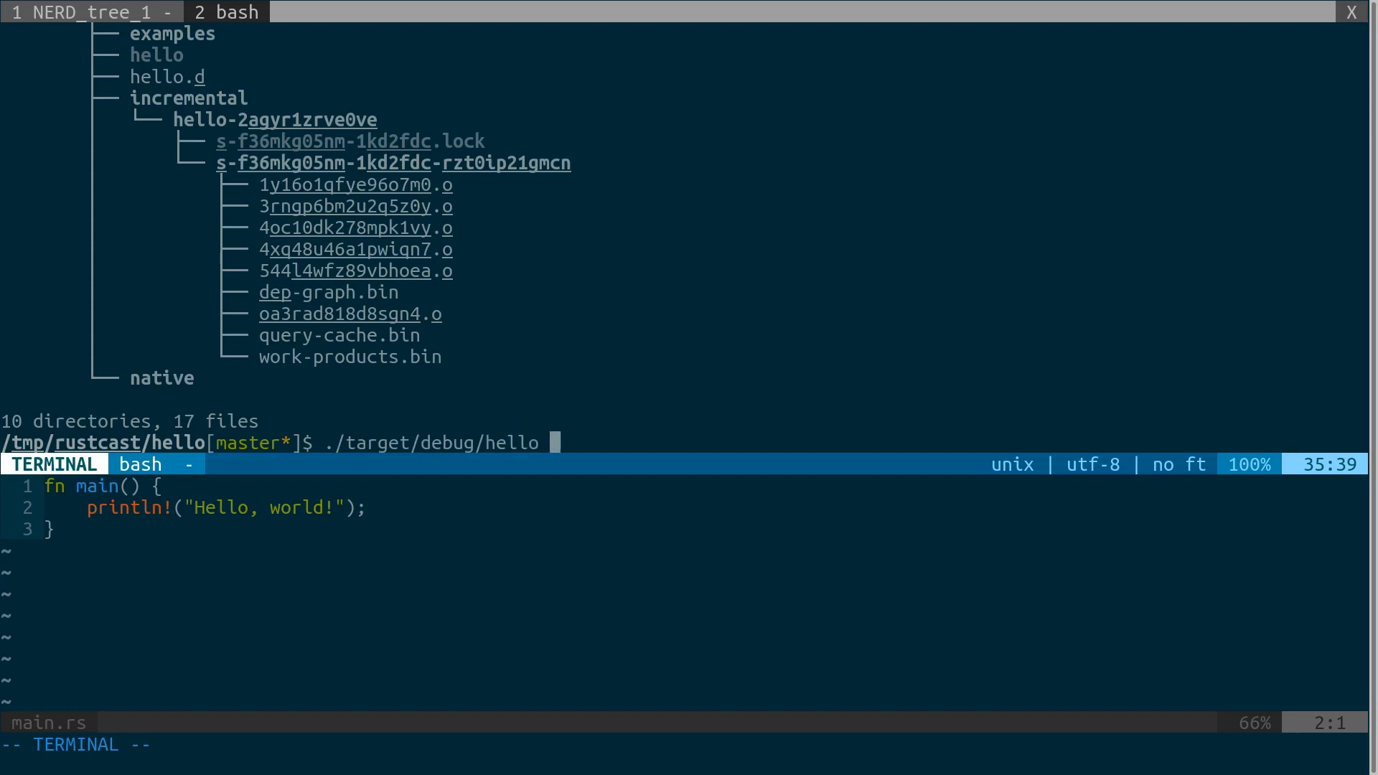
{"action": "type", "text": "cargo build"}
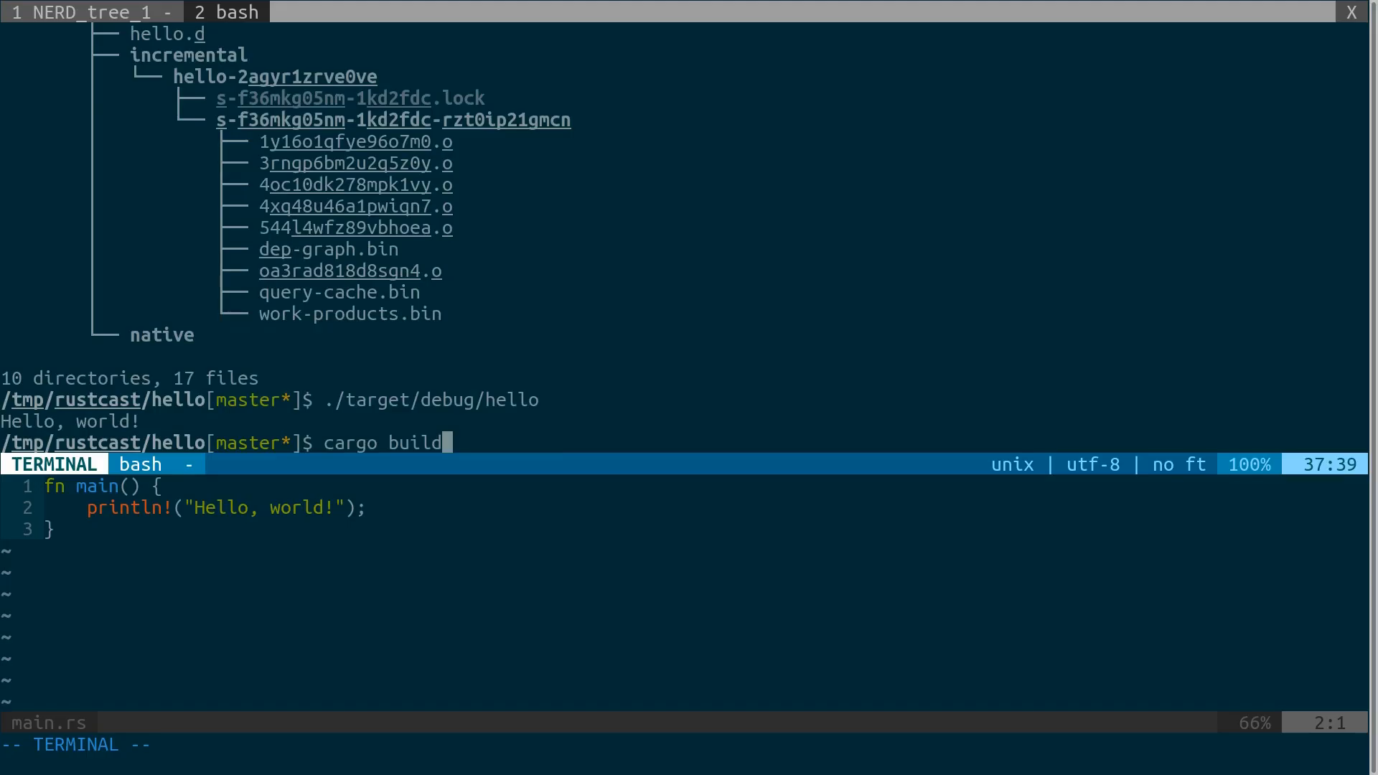
{"action": "type", "text": "-"}
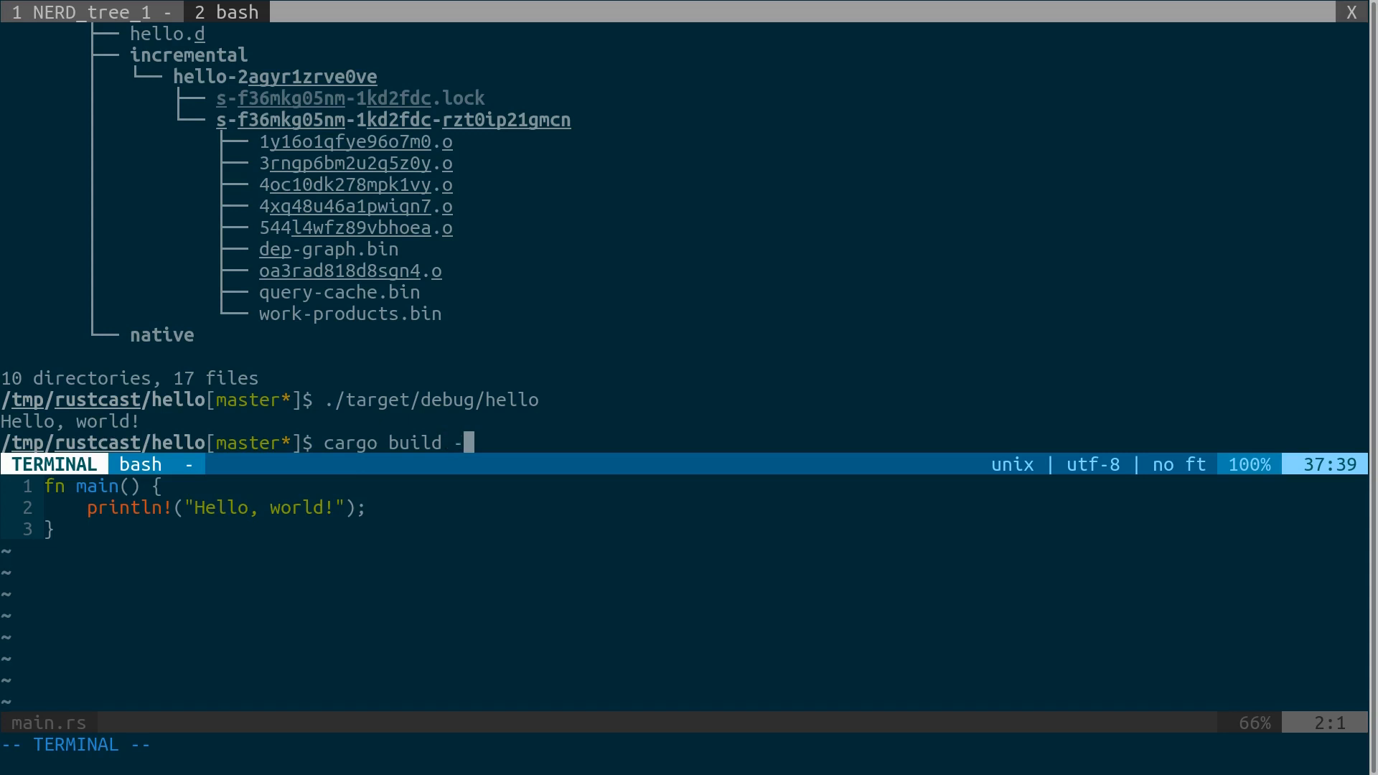
{"action": "type", "text": "-release"}
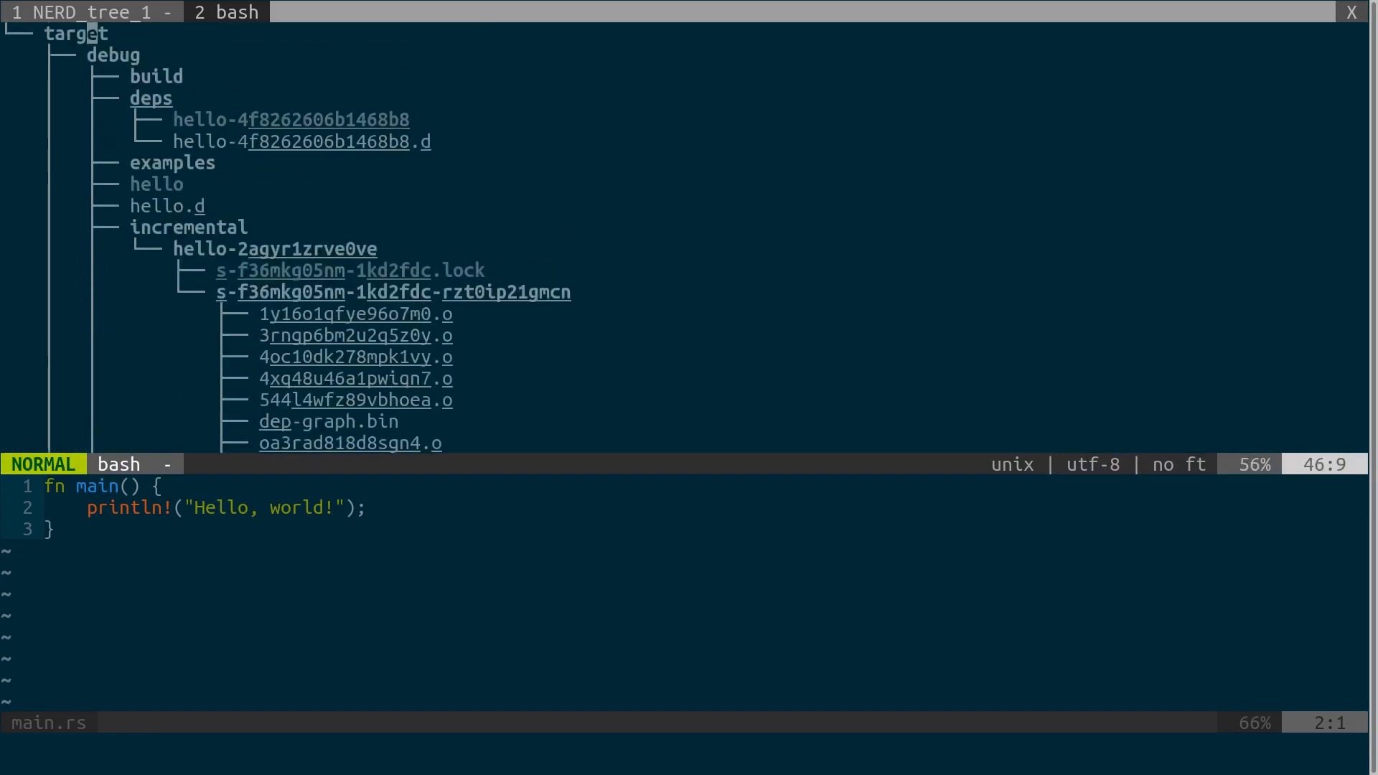
- Scroll the terminal output down to the target/release build files
{"action": "scroll", "scroll_direction": "down", "scroll_amount": 3}
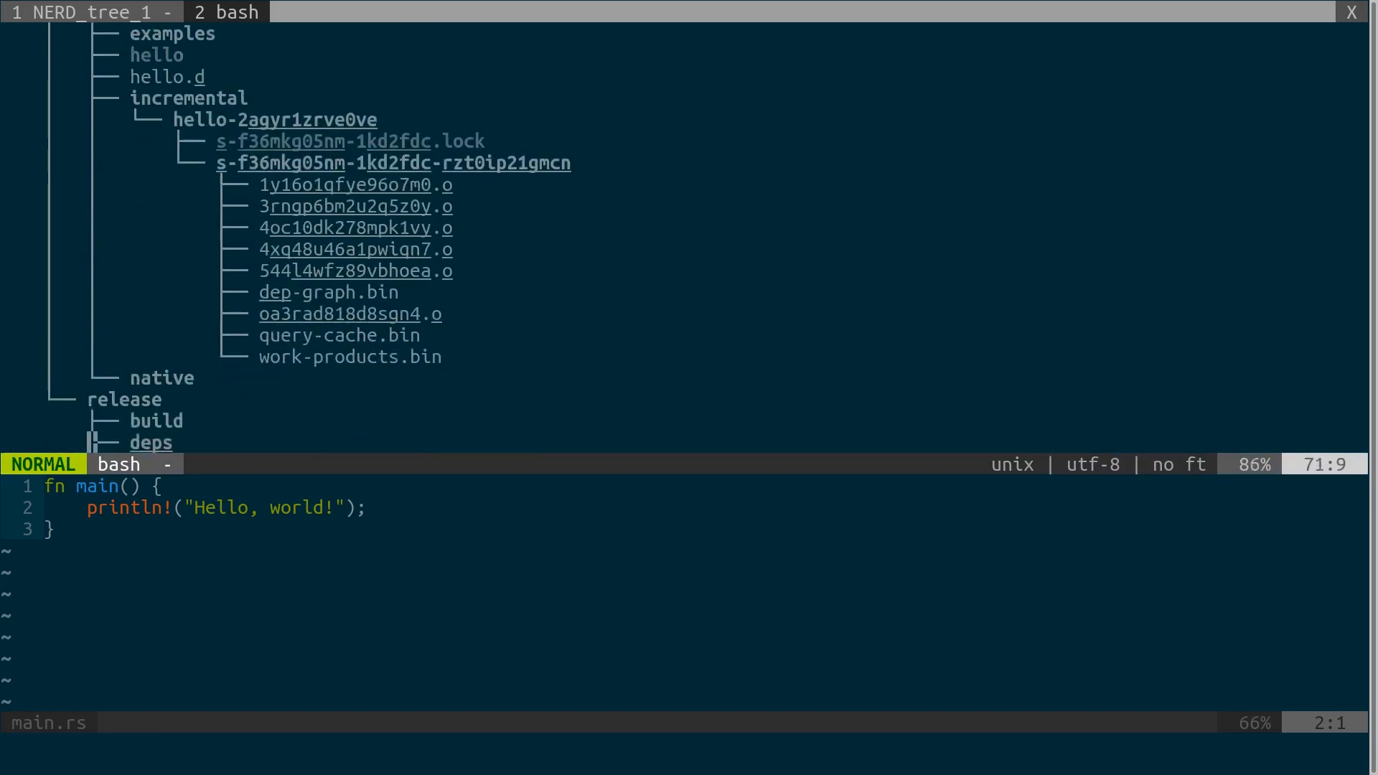
{"action": "scroll", "scroll_direction": "down", "scroll_amount": 3}
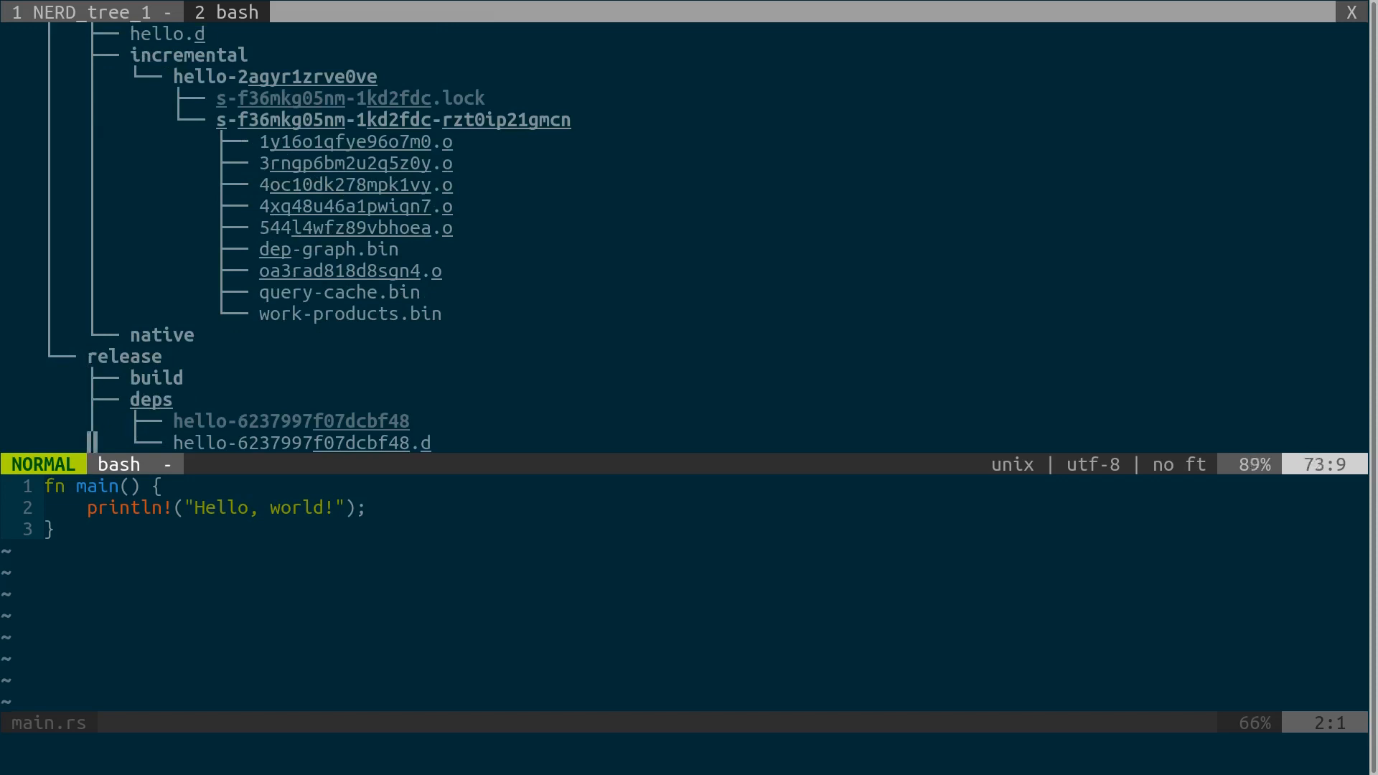
{"action": "scroll", "scroll_direction": "down", "scroll_amount": 3}
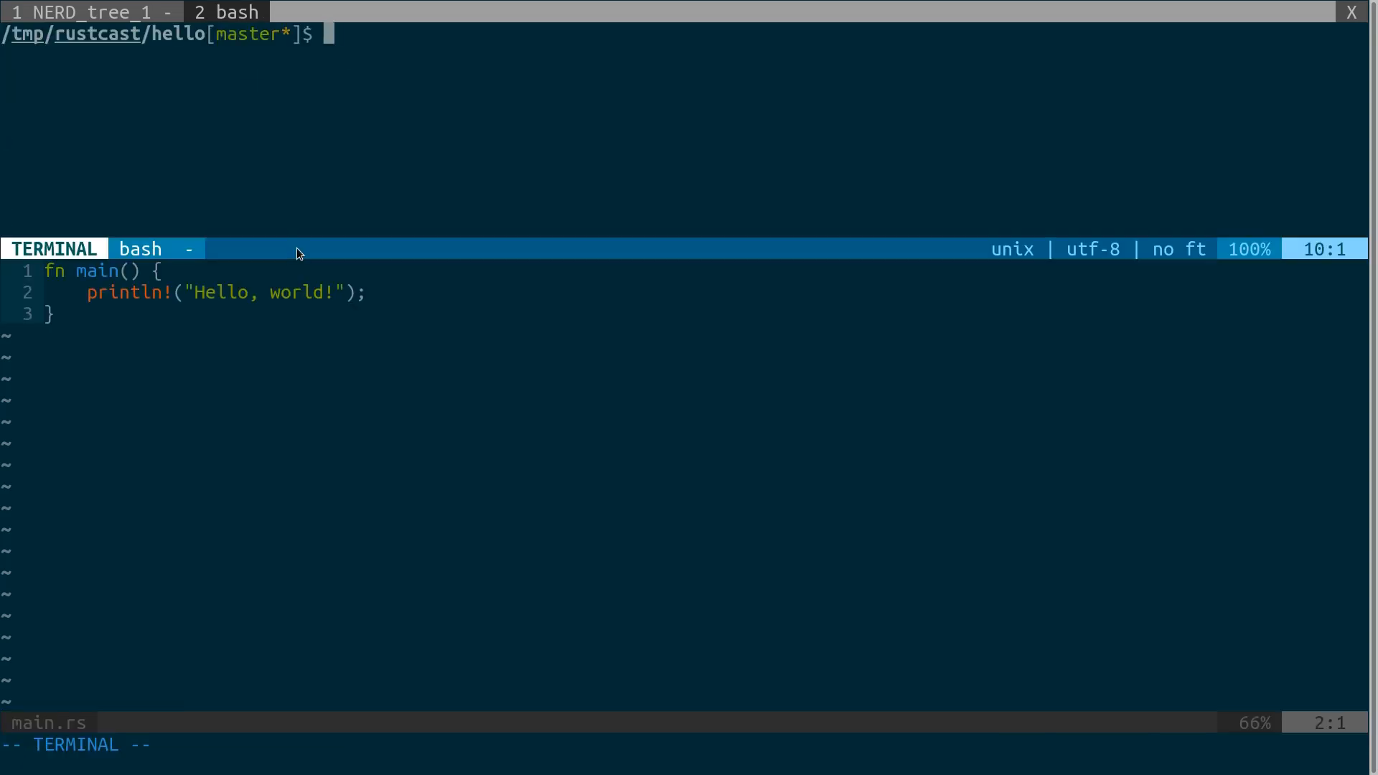
- Run ./target/release/hello and cargo run in the terminal, each printing Hello, world!
{"action": "type", "text": "./target/"}
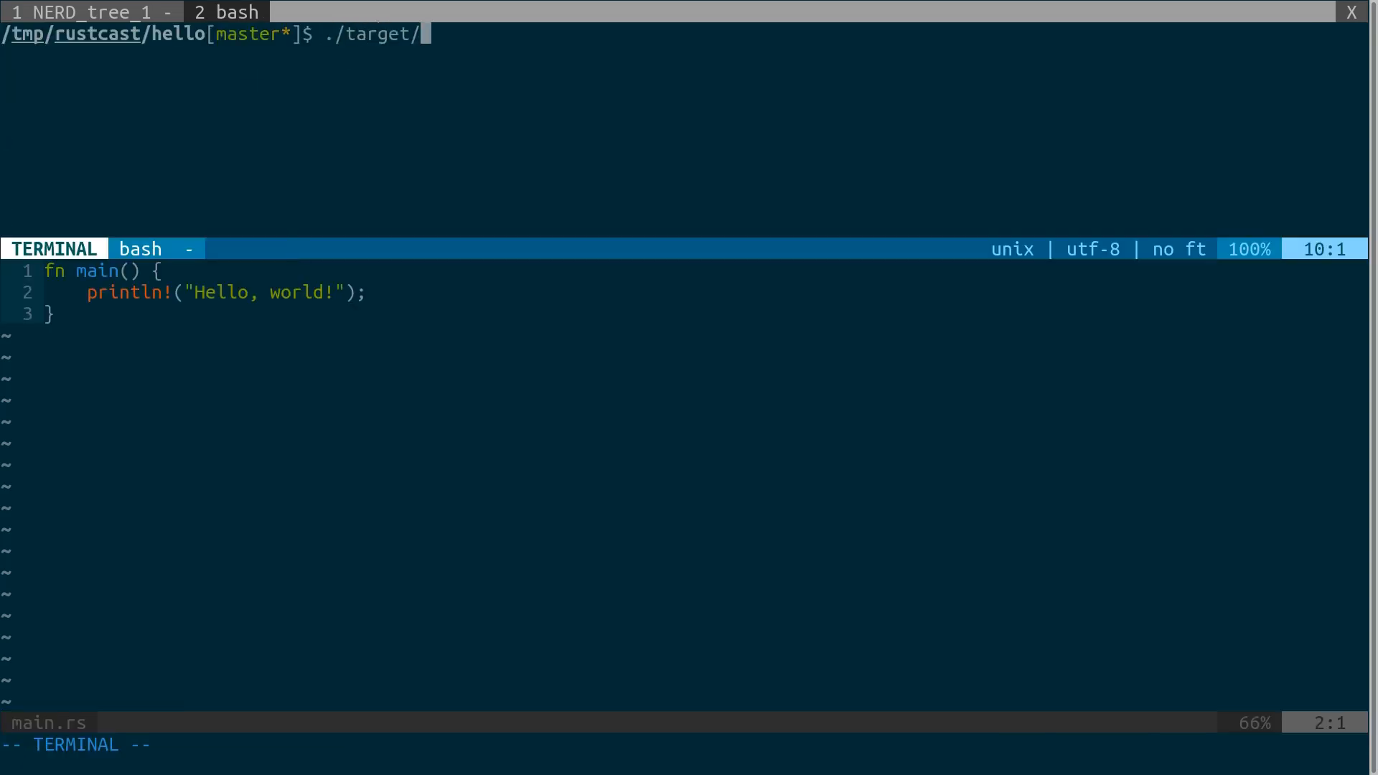
{"action": "type", "text": "release/hello"}
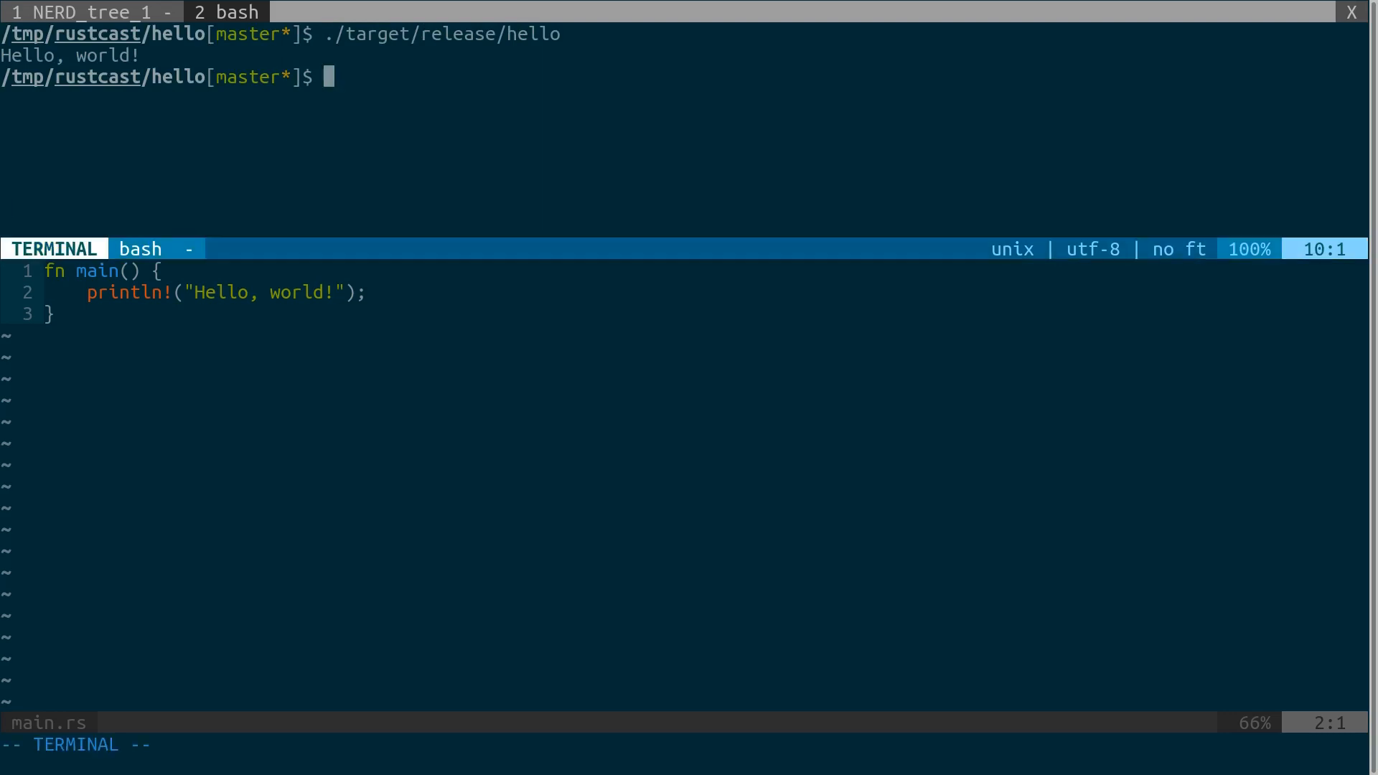
{"action": "type", "text": "car"}
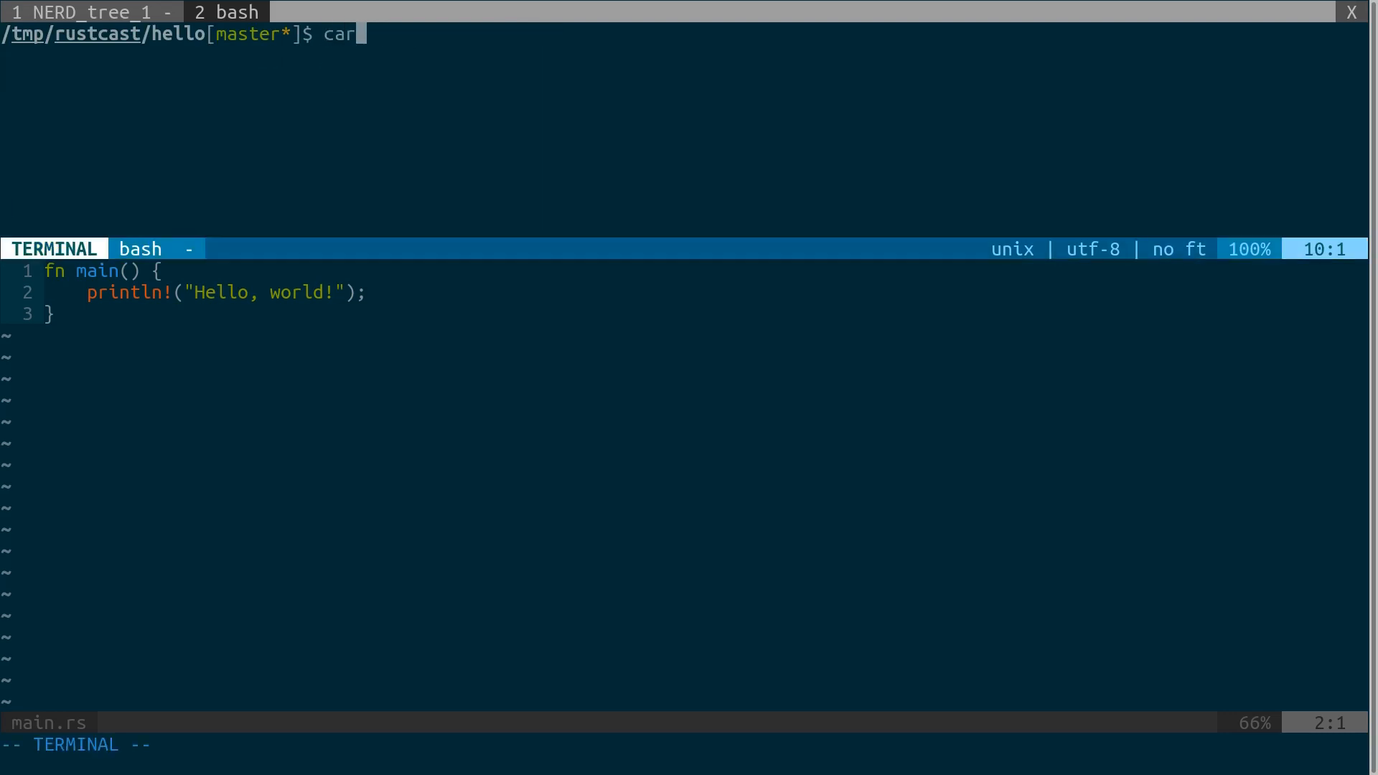
{"action": "type", "text": "go run"}
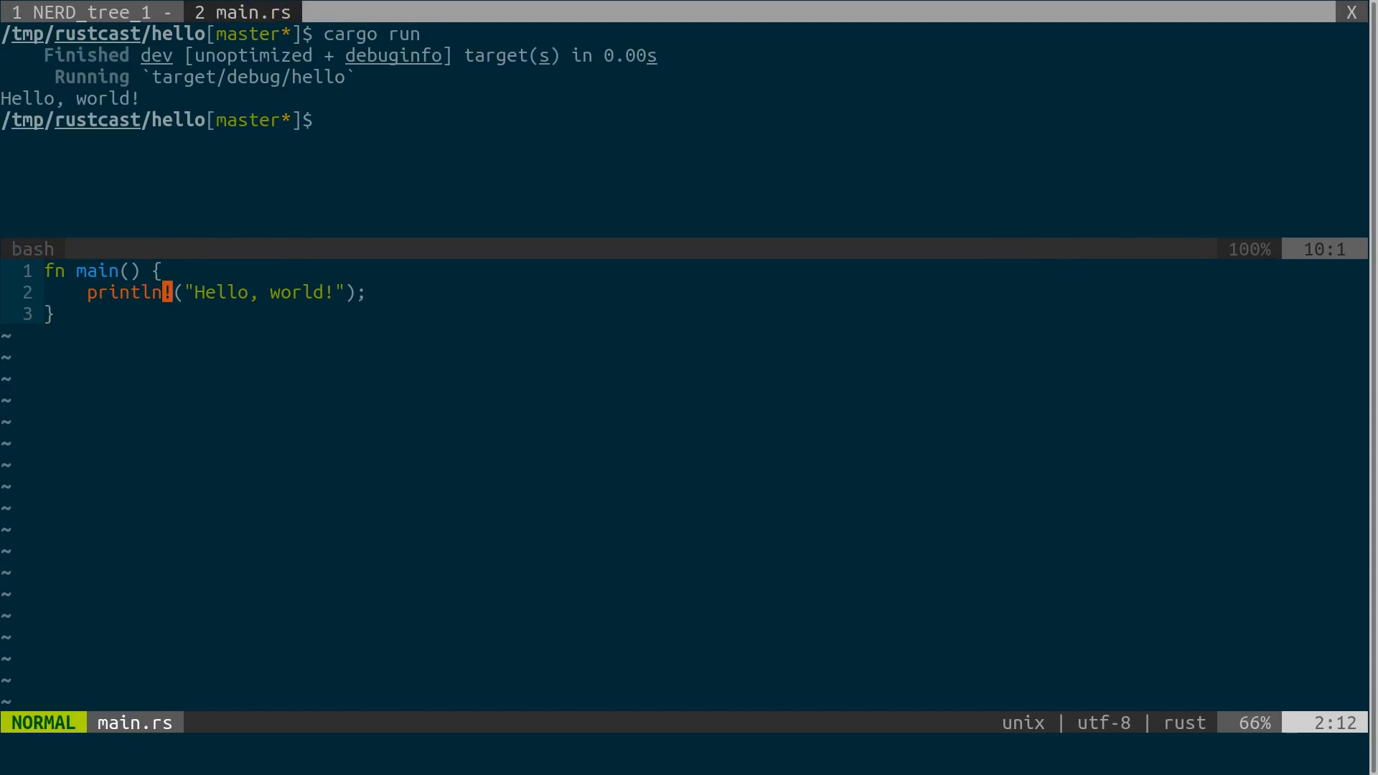
- Append !! to make the greeting Hello, world!!!, rerun cargo run, and return to main.rs
{"action": "key", "text": "l"}
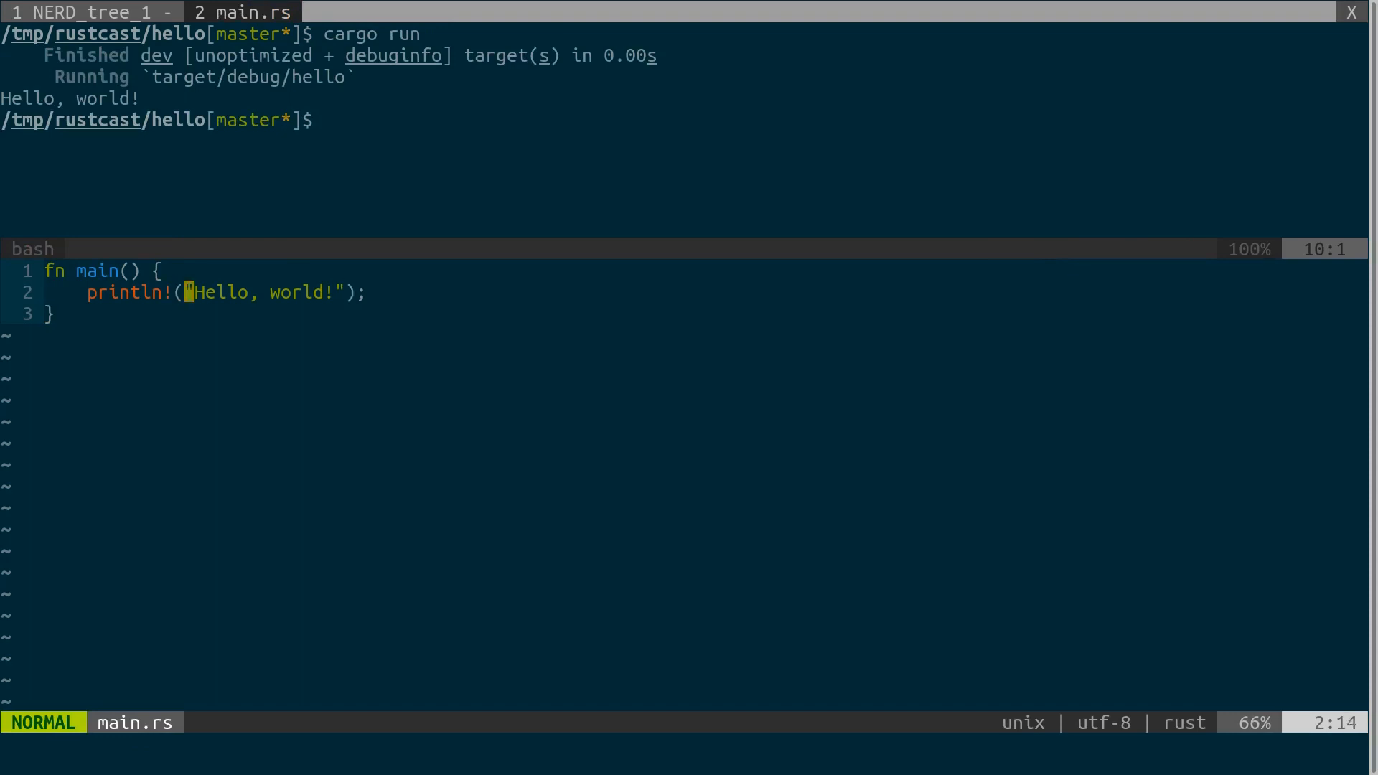
{"action": "type", "text": "!!"}
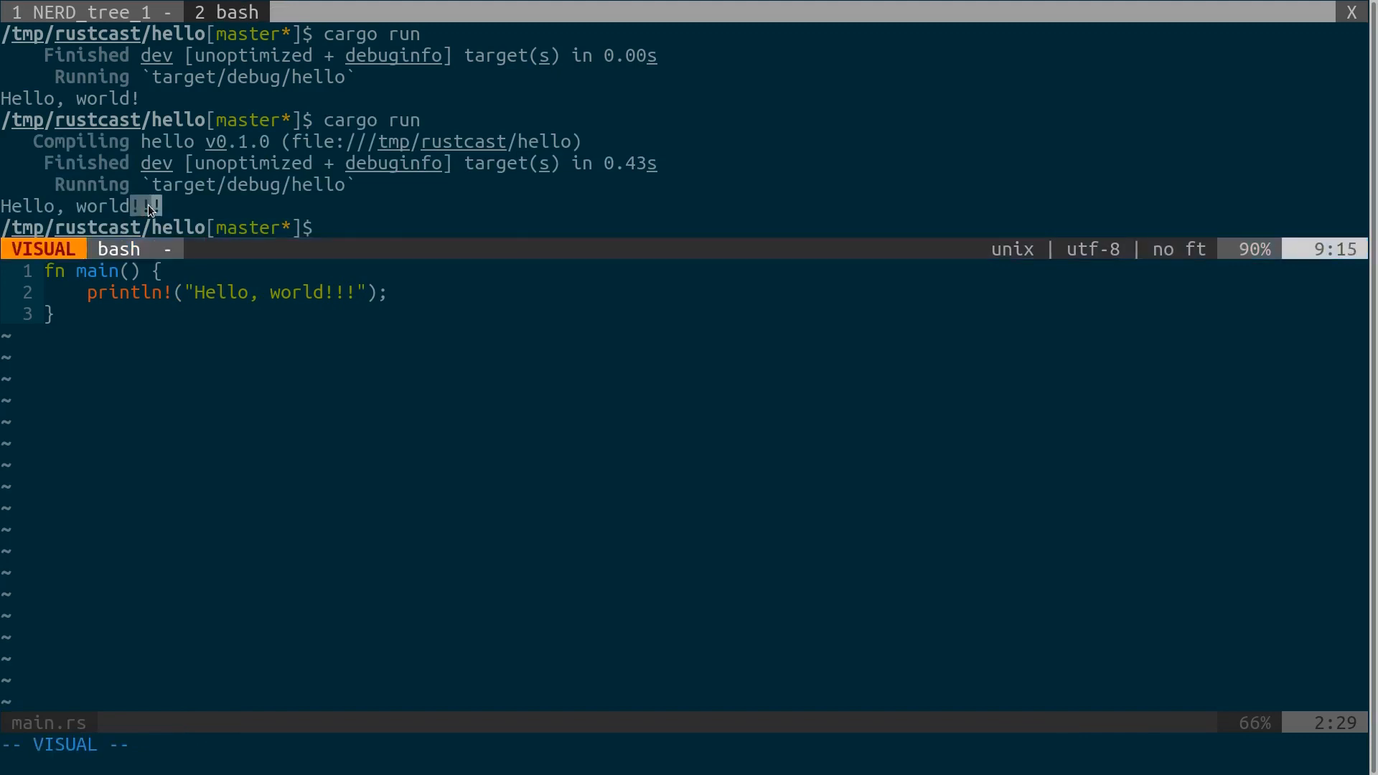
{"action": "key", "text": "Escape"}
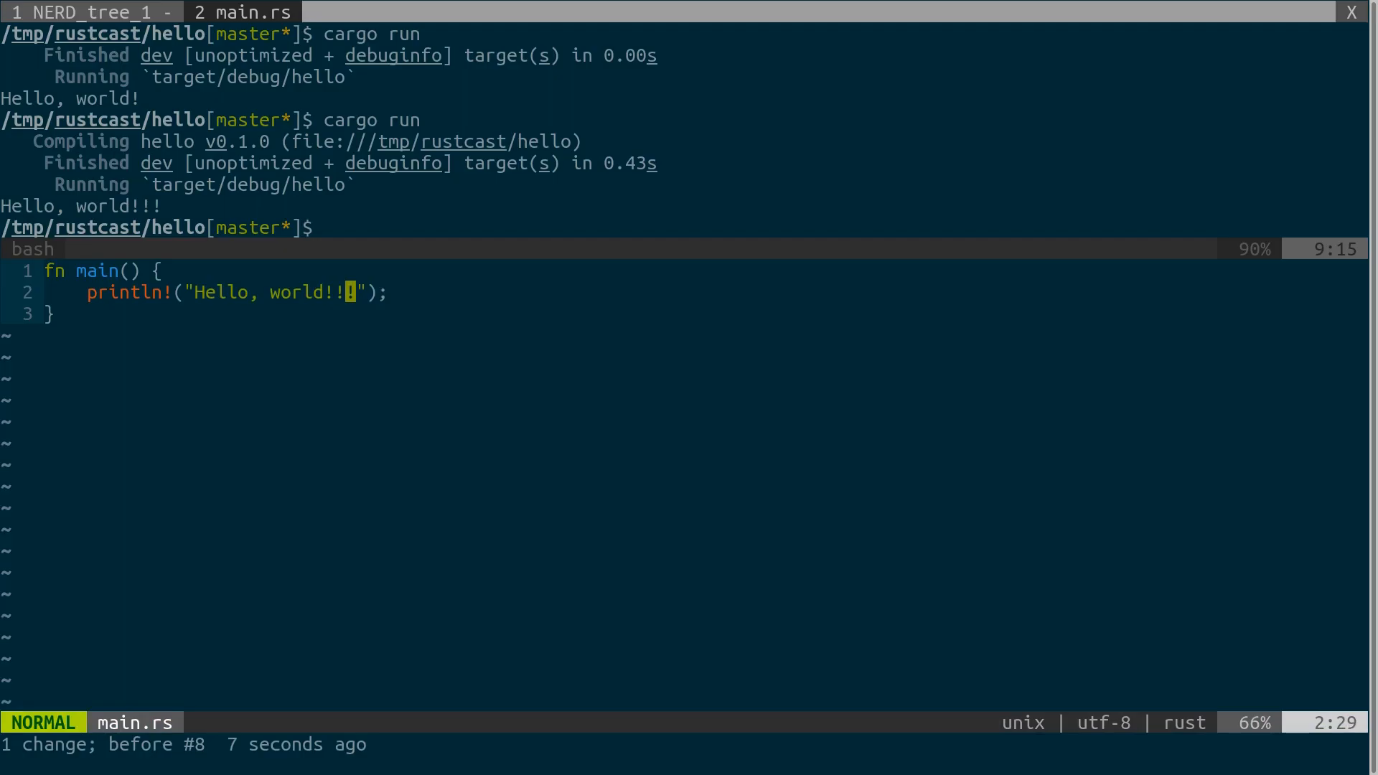
- Change the println! string to Thank you for watching! =) with ci"
{"action": "type", "text": "Thank you"}
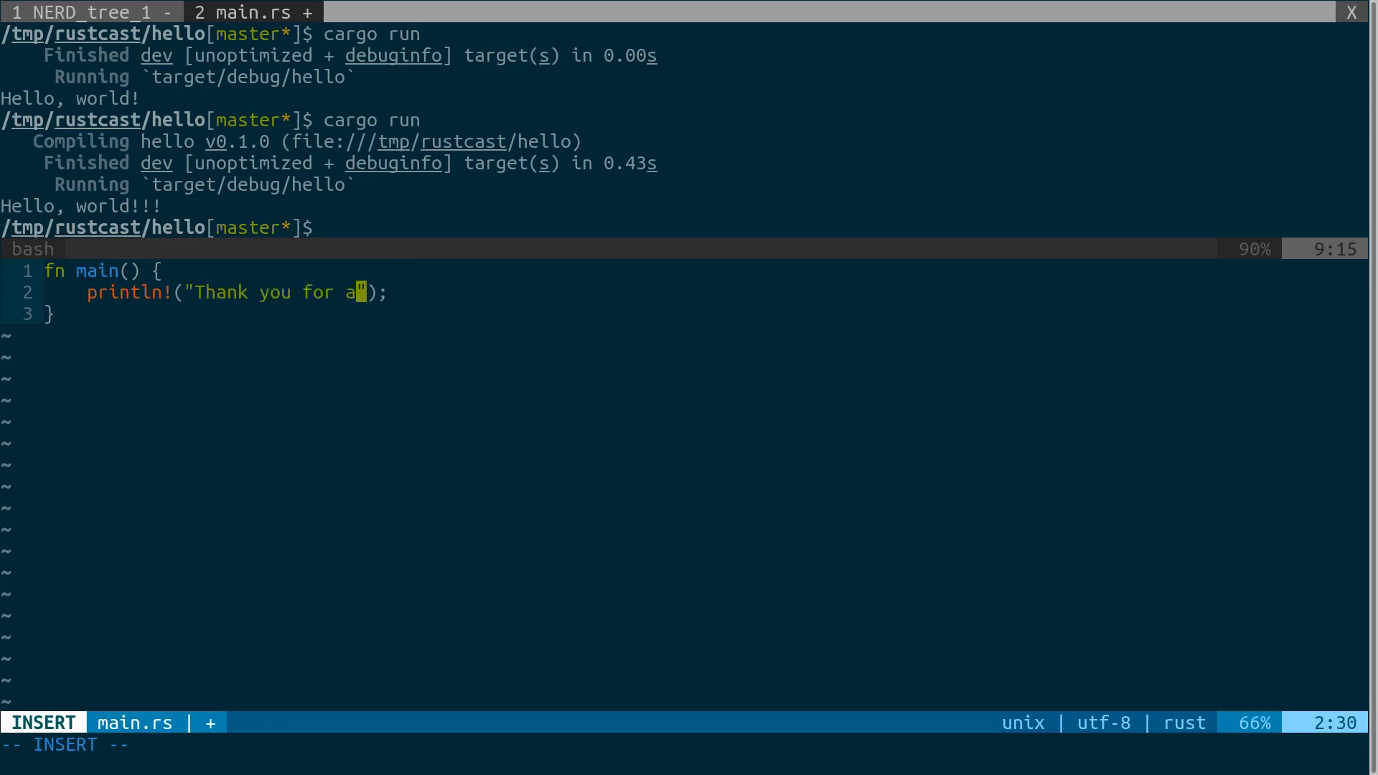
{"action": "type", "text": "watching!"}
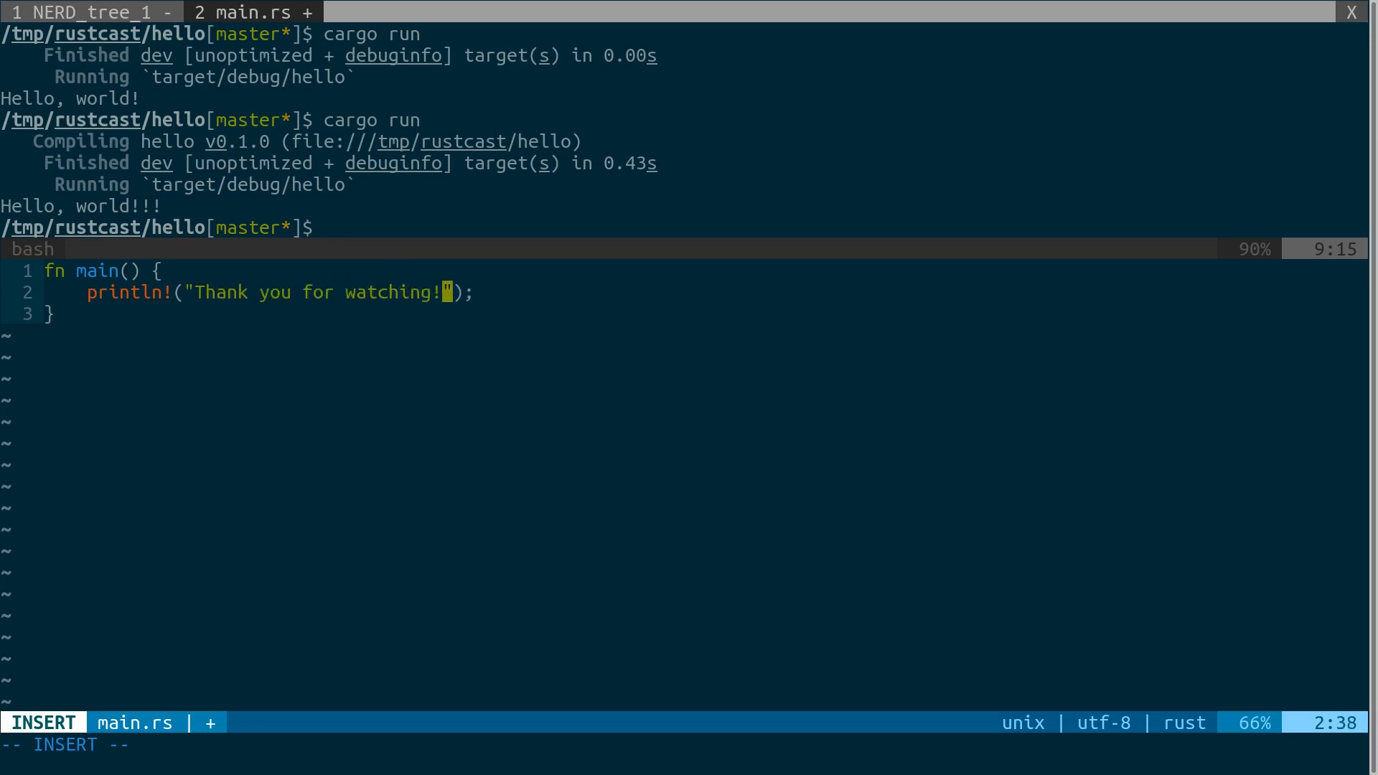
{"action": "type", "text": "=)"}
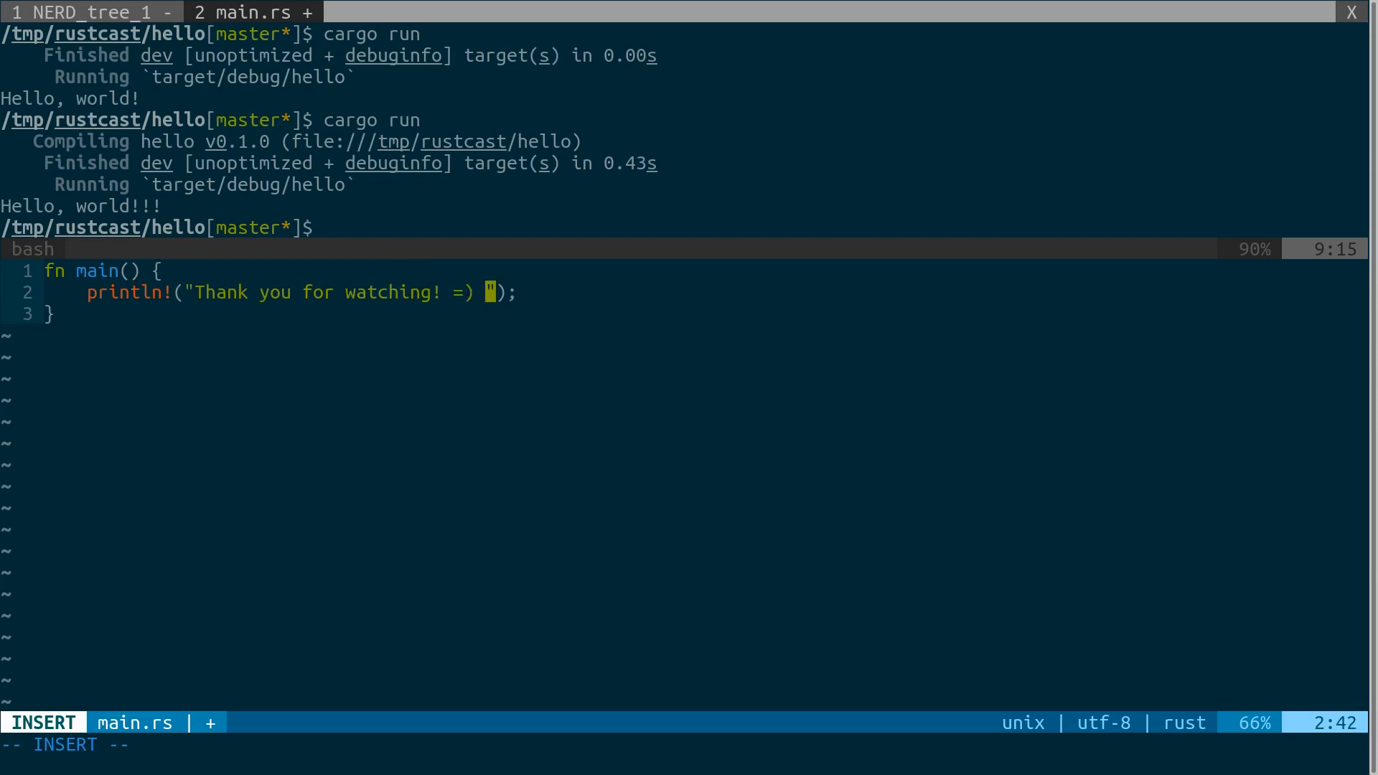